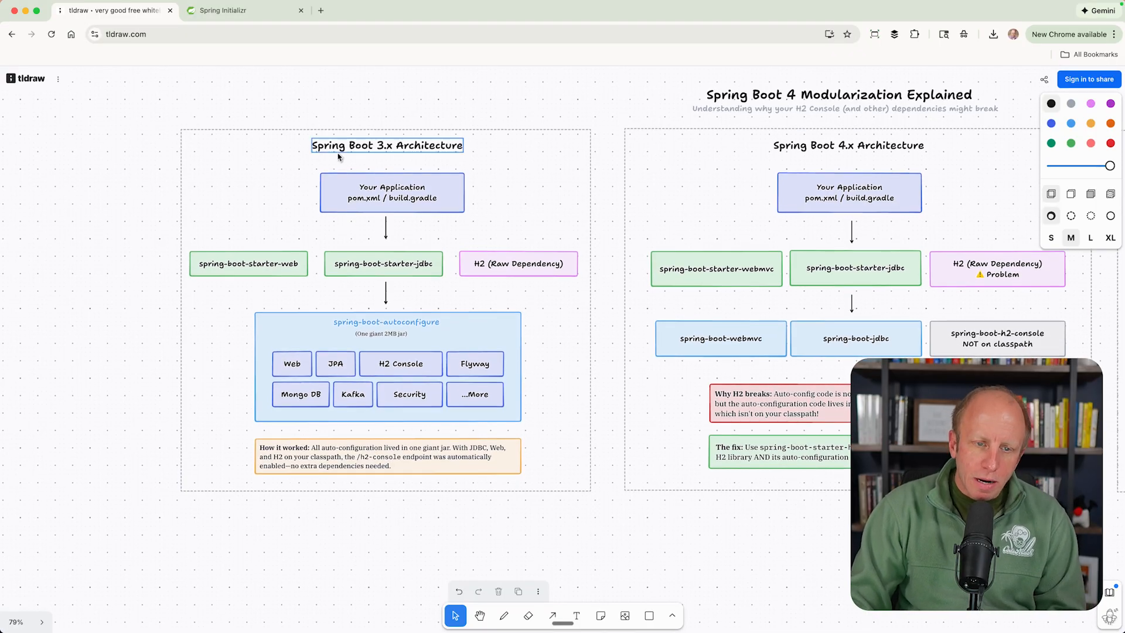
Inspect the H2 Raw Dependency box and The fix note in the Spring Boot 4.x diagram
left_click(848, 145)
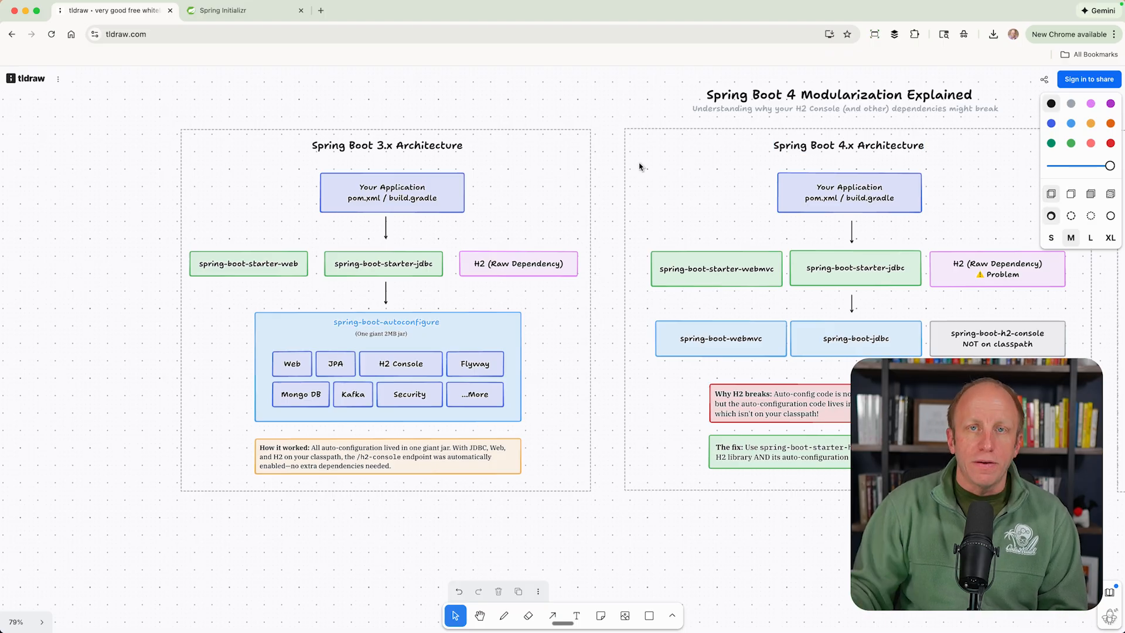
mouse_move(349, 201)
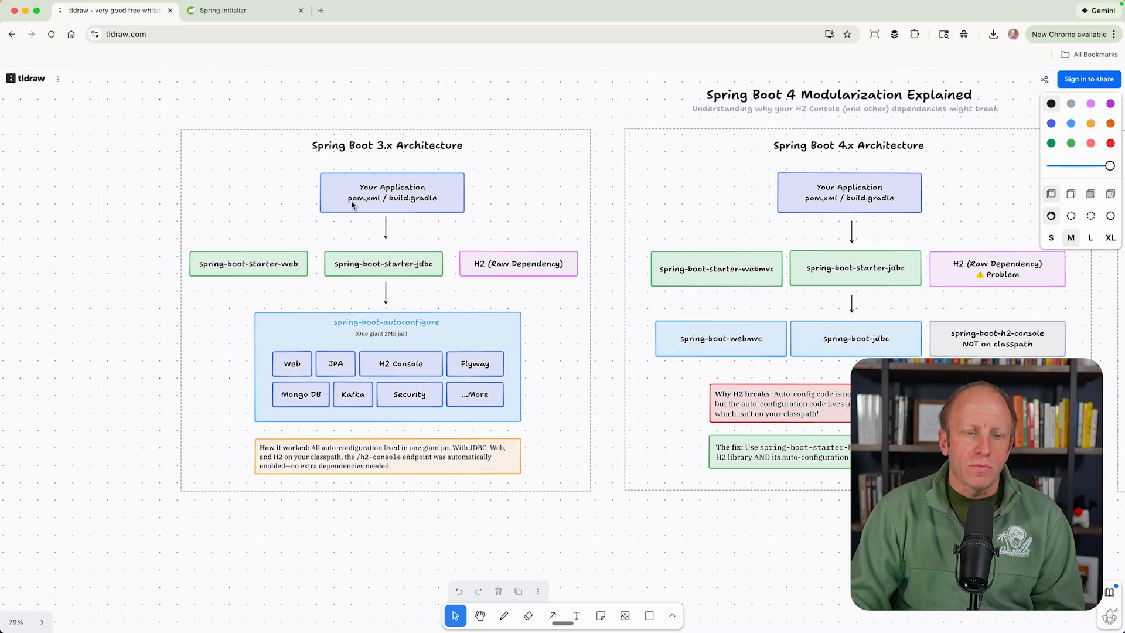
mouse_move(338, 203)
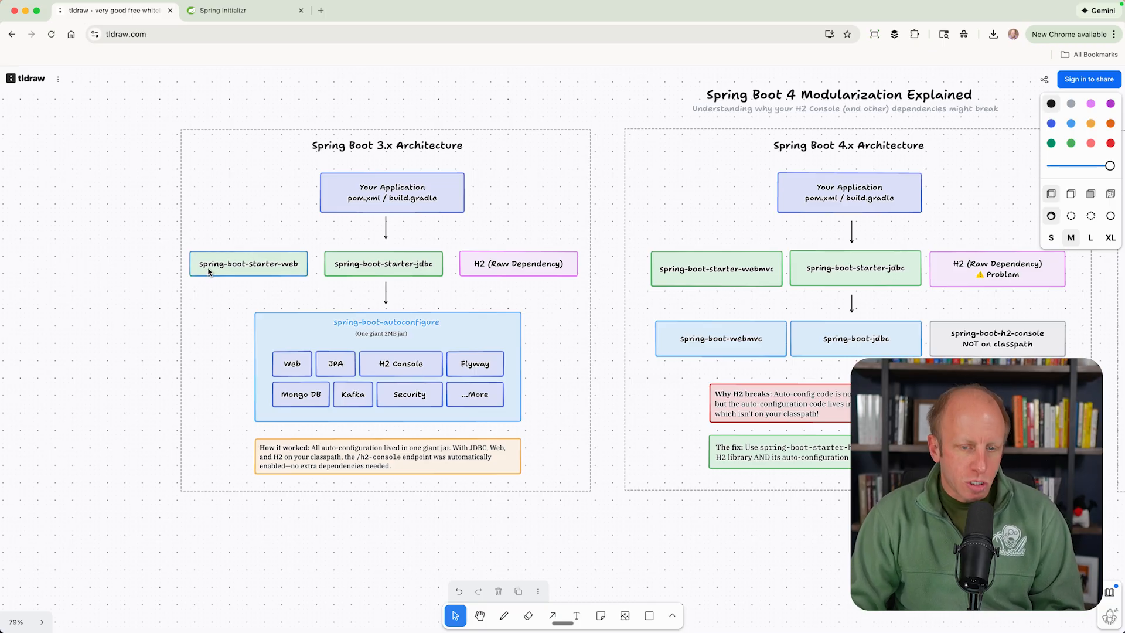
mouse_move(503, 257)
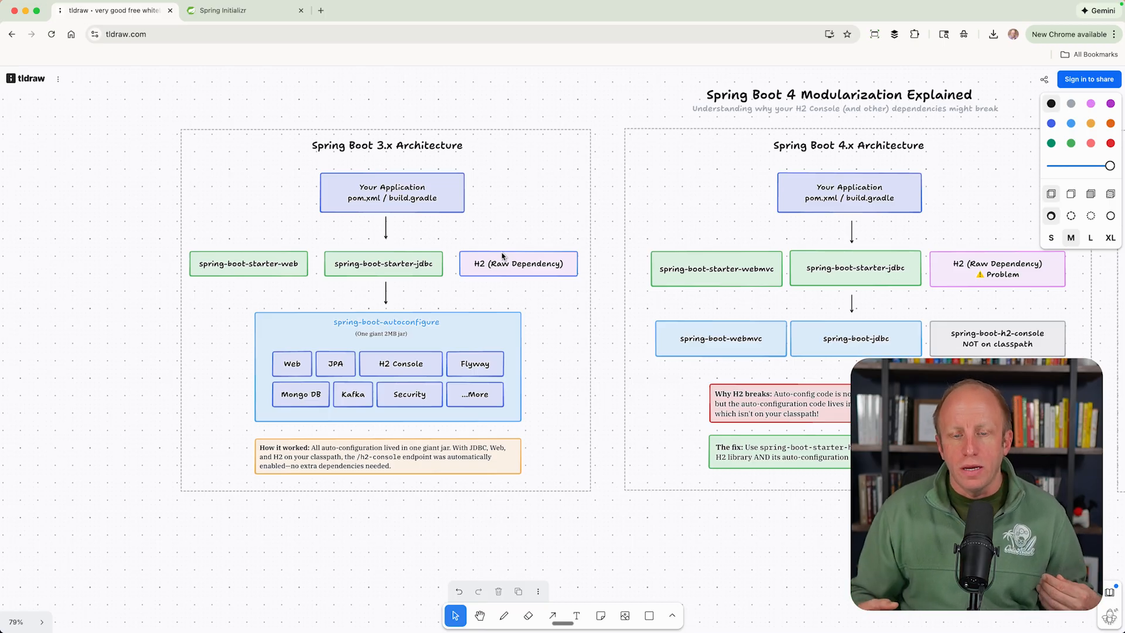
mouse_move(426, 317)
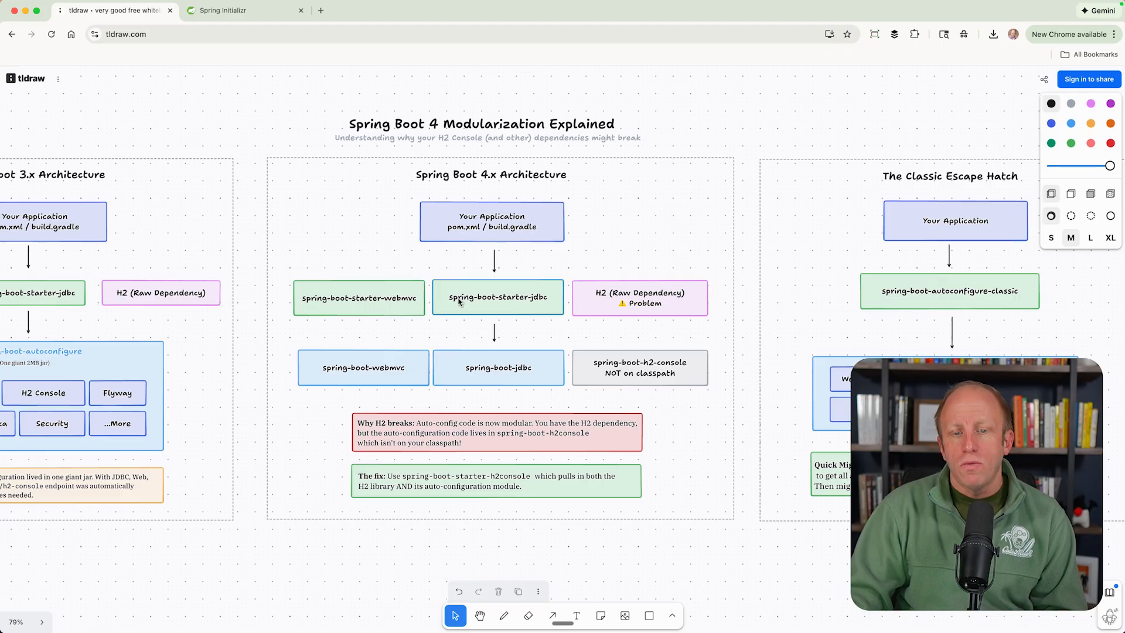
mouse_move(581, 301)
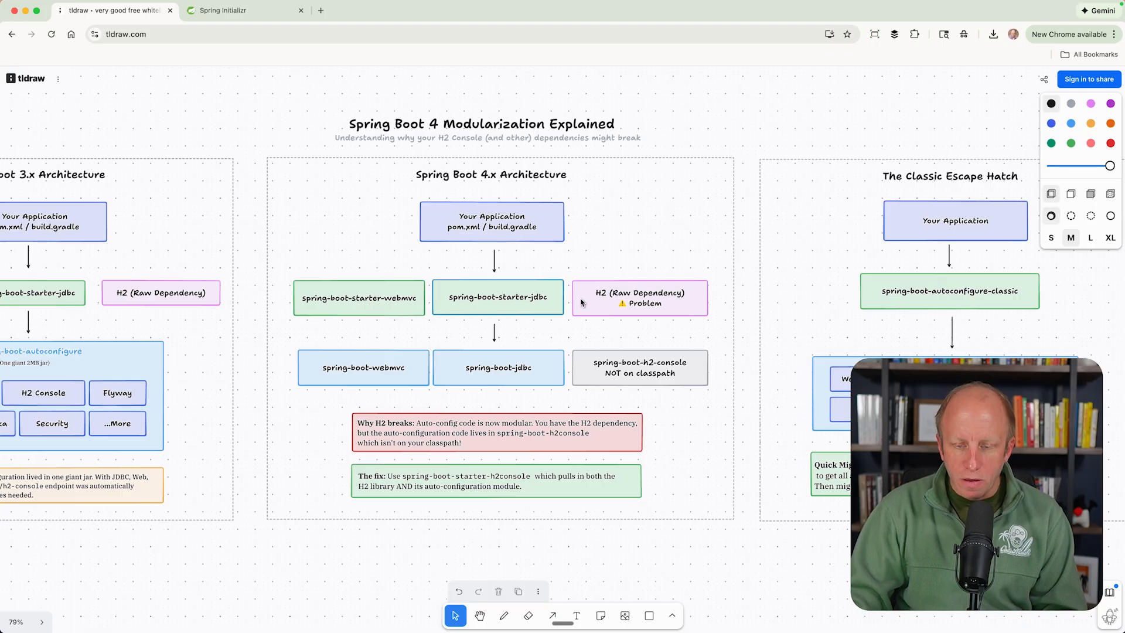
mouse_move(619, 304)
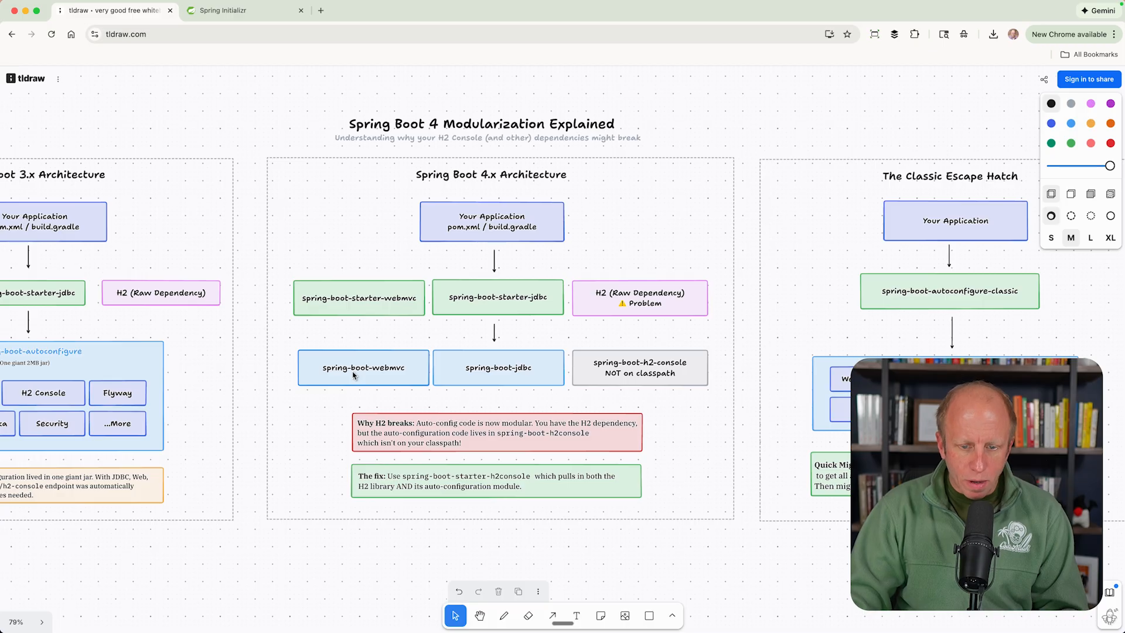
mouse_move(522, 379)
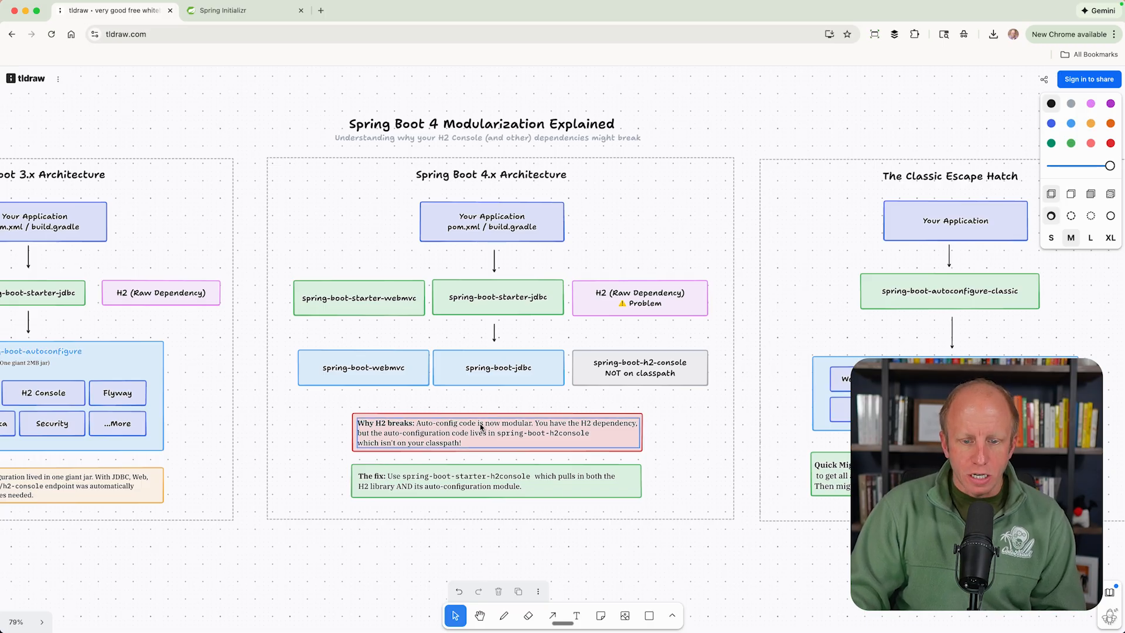
mouse_move(566, 429)
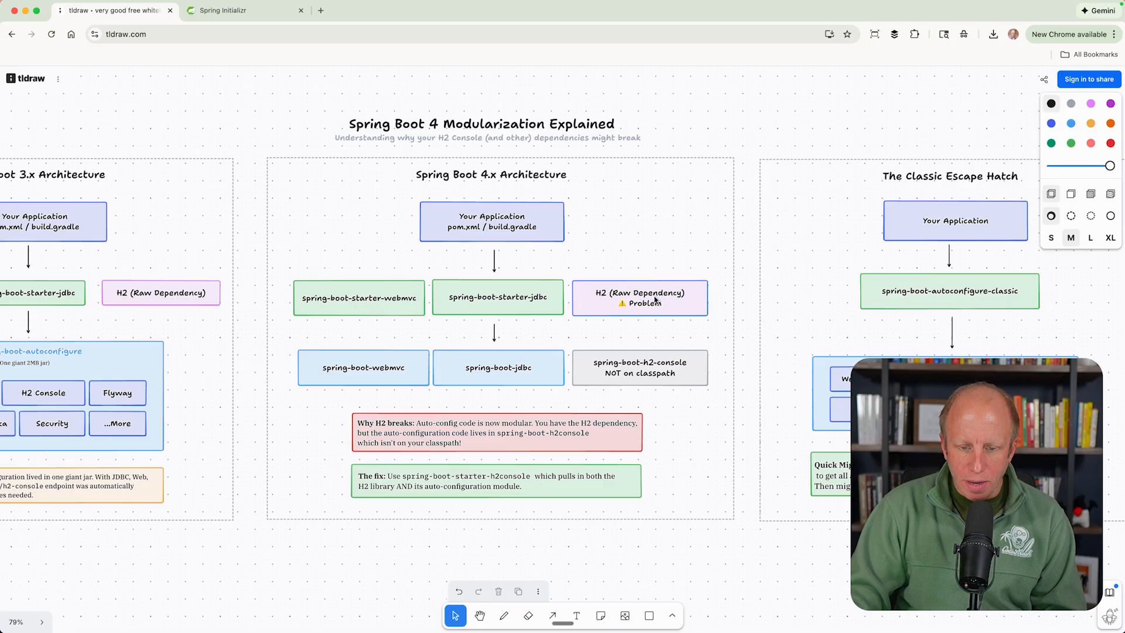
left_click(495, 432)
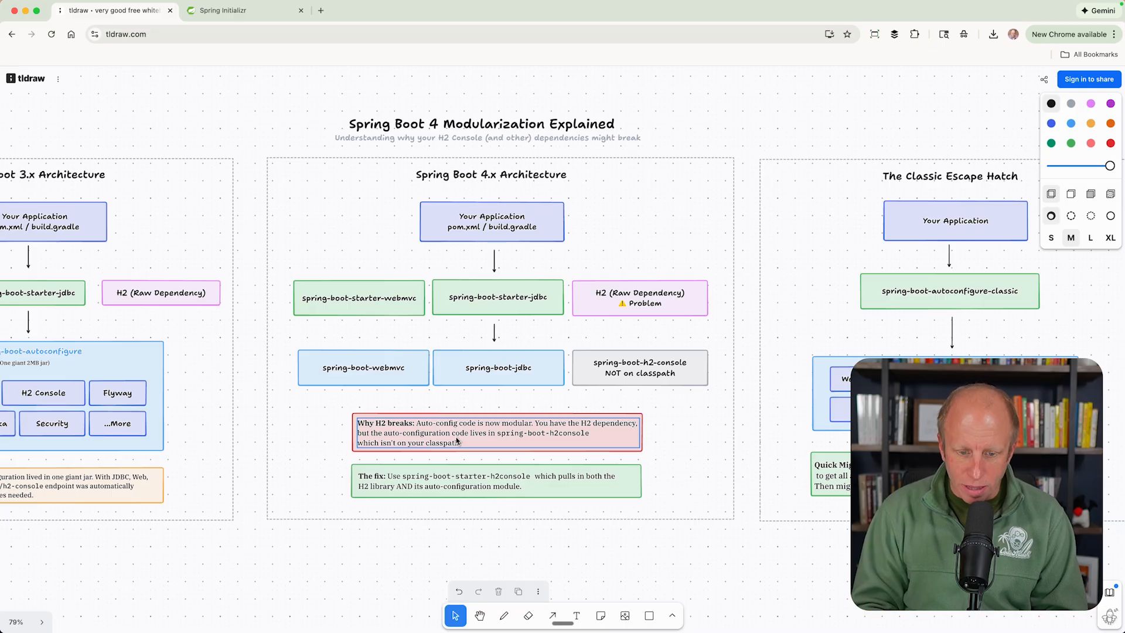
left_click(597, 338)
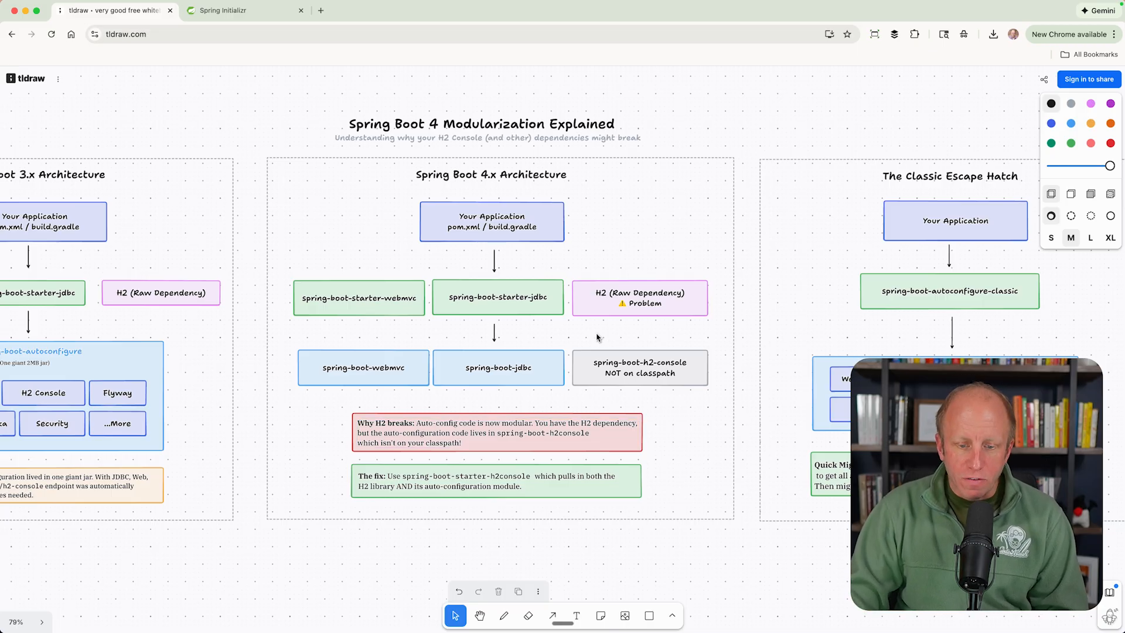
left_click(495, 480)
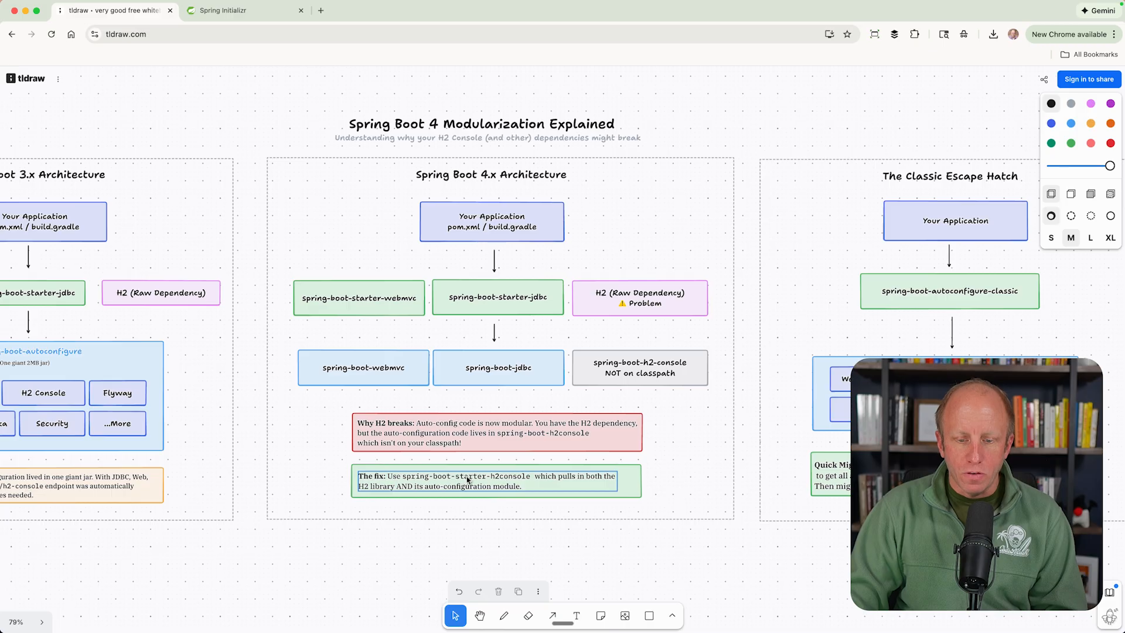
mouse_move(387, 495)
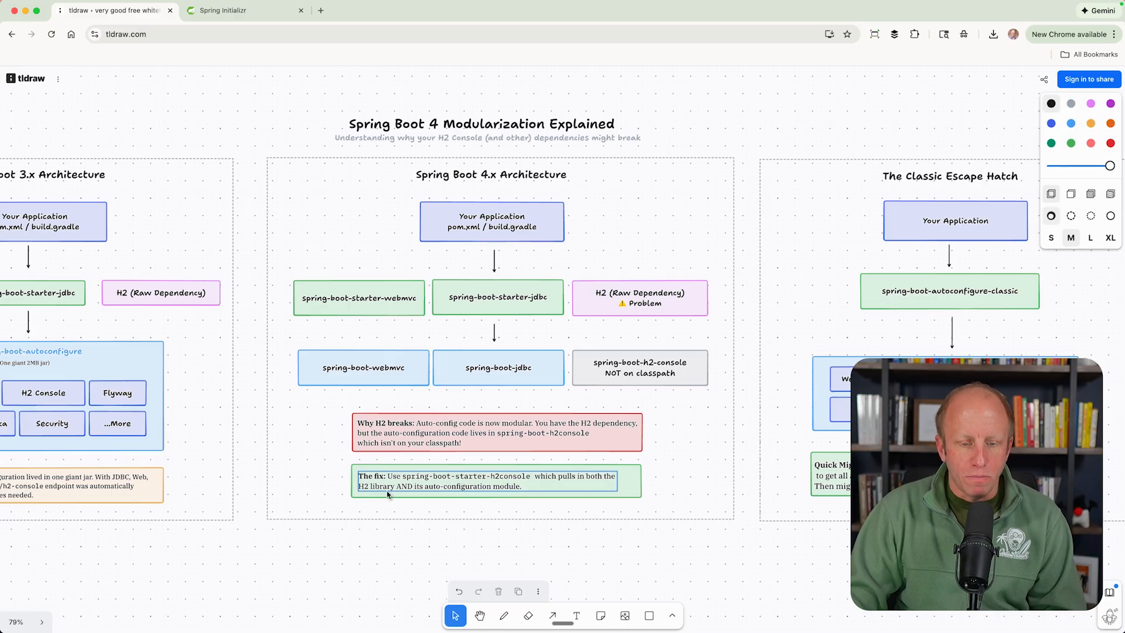
mouse_move(400, 493)
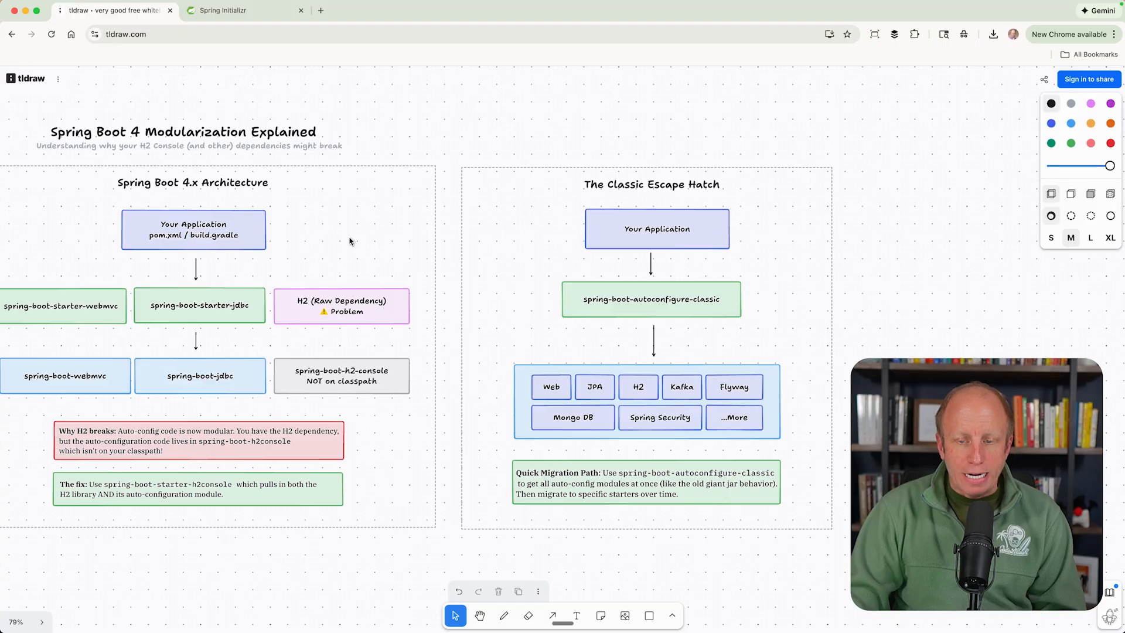
mouse_move(633, 285)
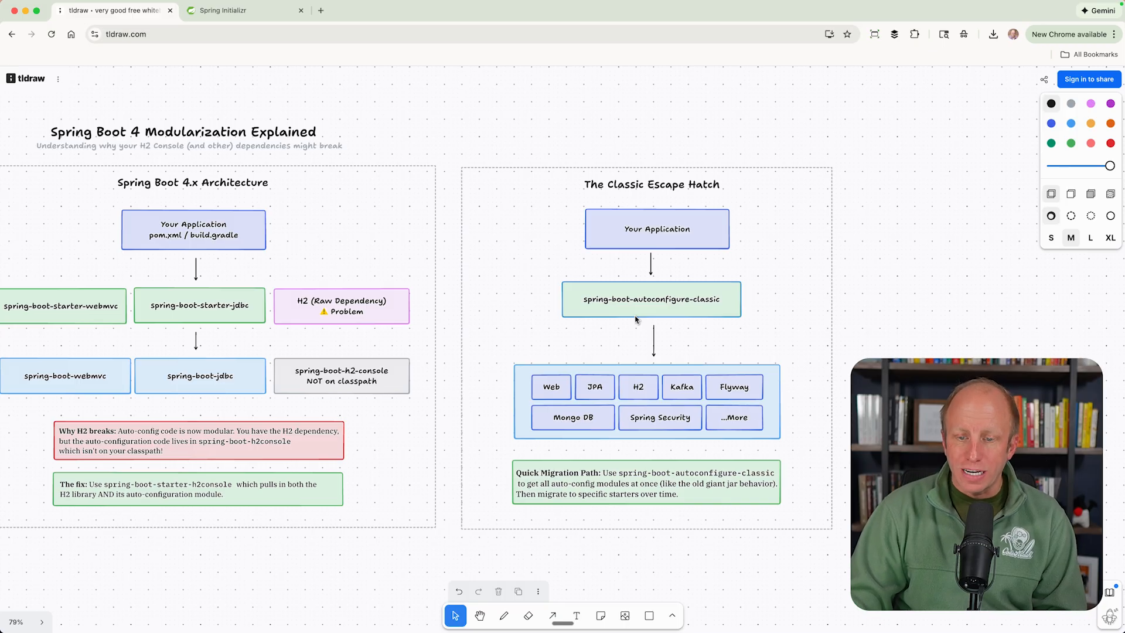
mouse_move(568, 374)
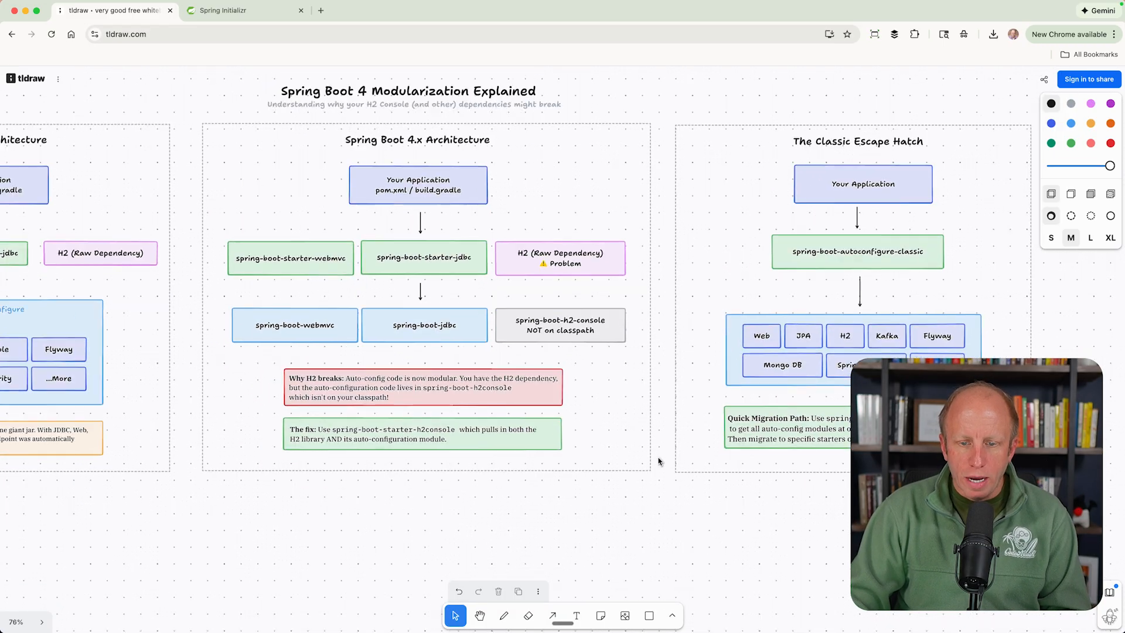
Scroll the canvas to bring The Classic Escape Hatch frame into view
scroll("down", 3)
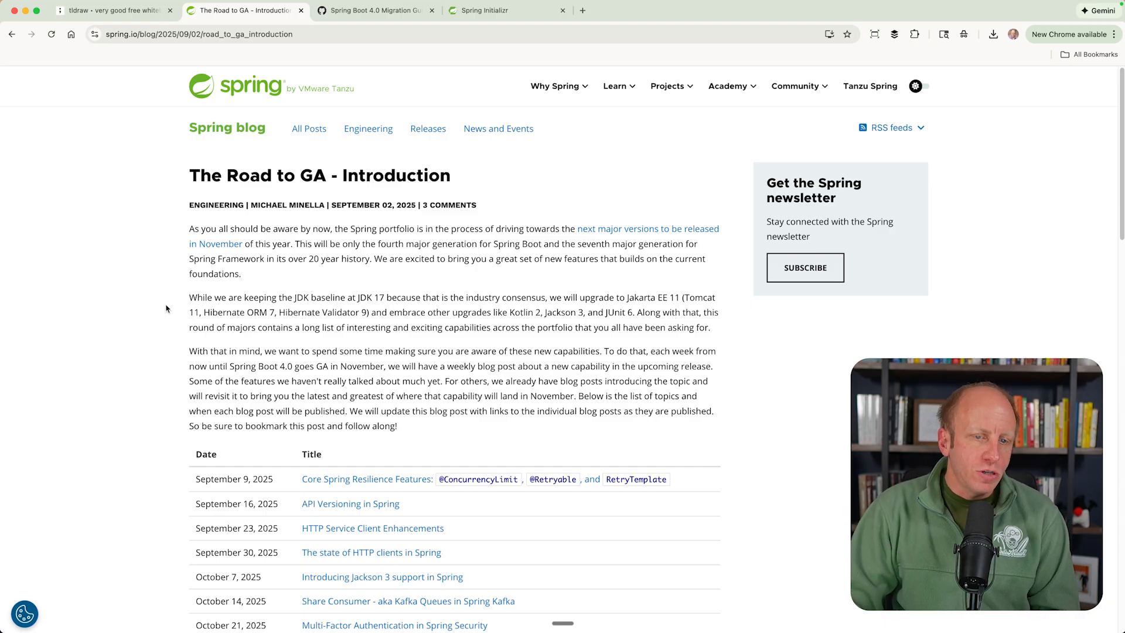
Scroll to the Road to GA post table and open 'Modularizing Spring Boot'
scroll("down", 3)
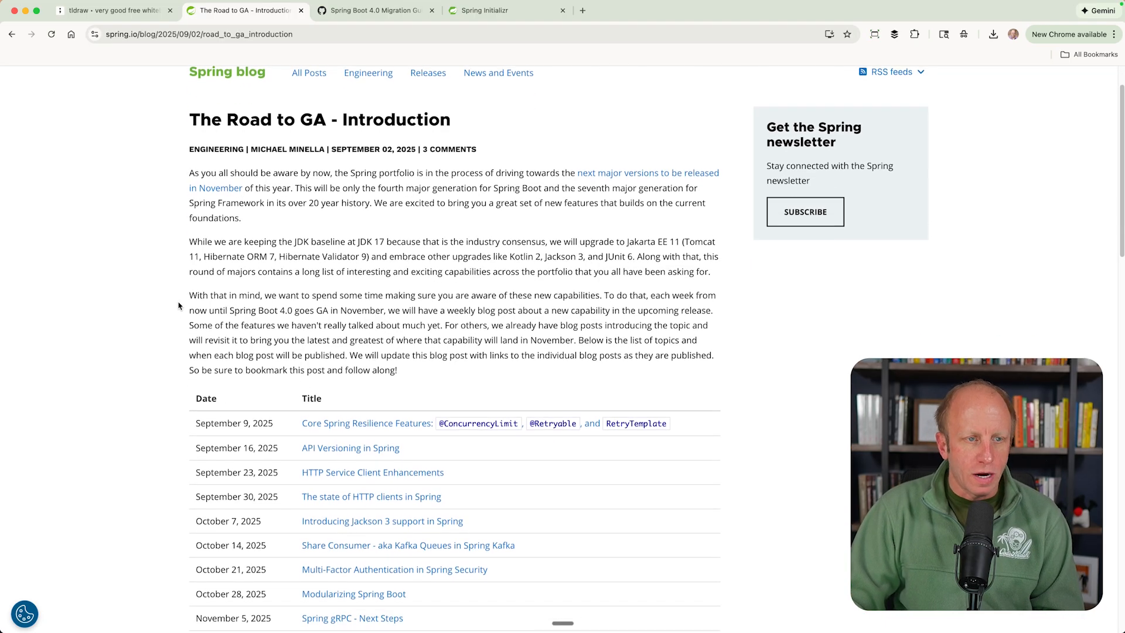
scroll("down", 3)
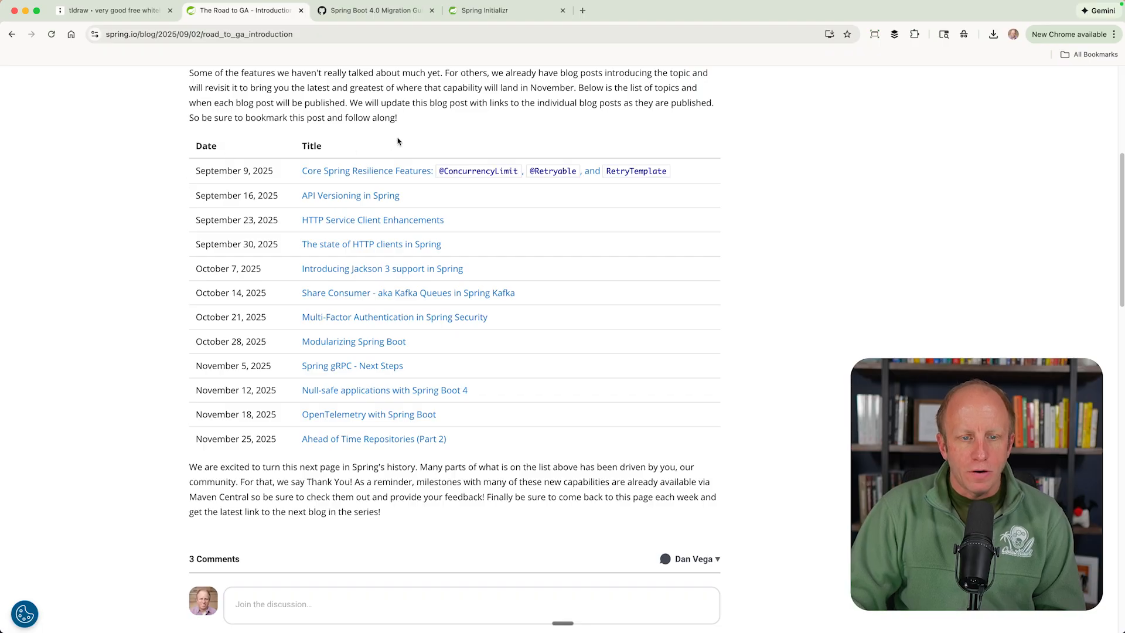
mouse_move(390, 171)
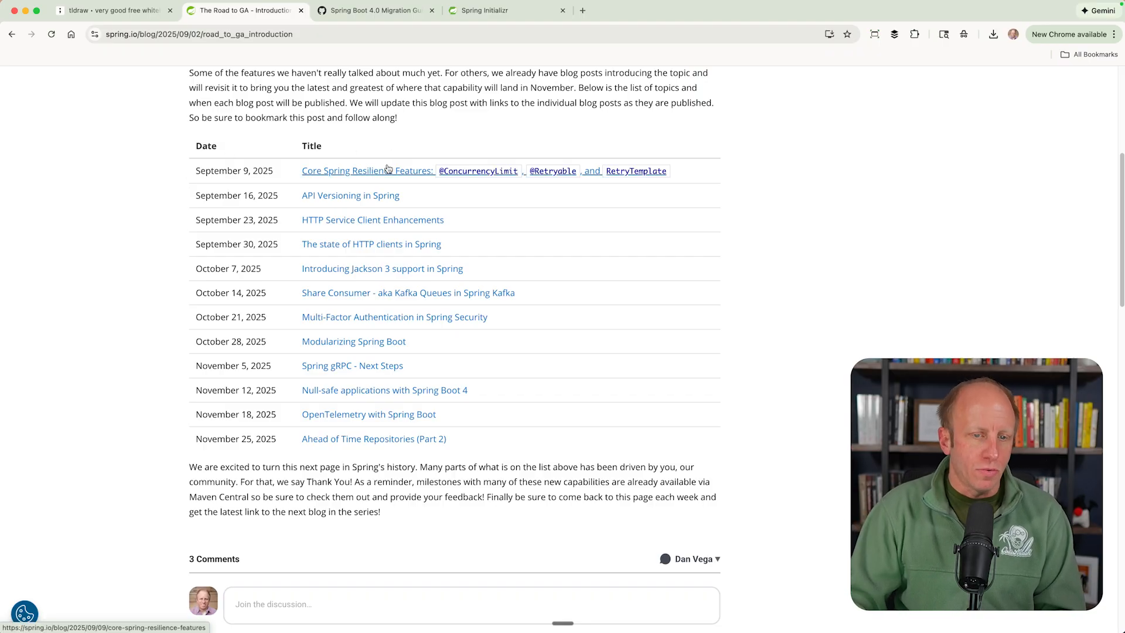
mouse_move(144, 219)
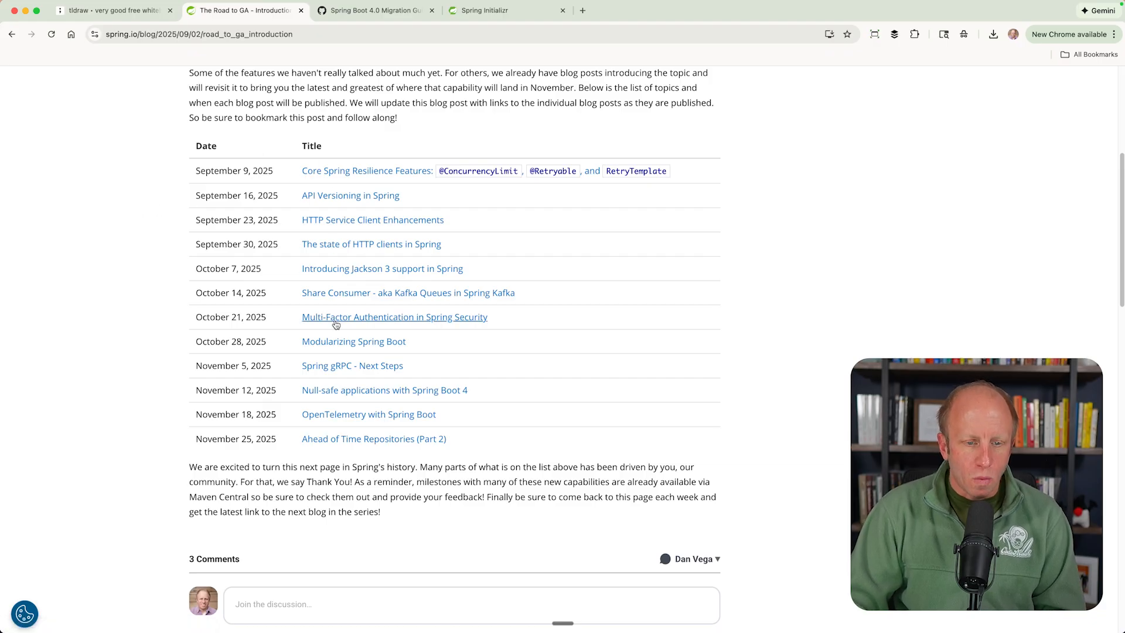
left_click(354, 341)
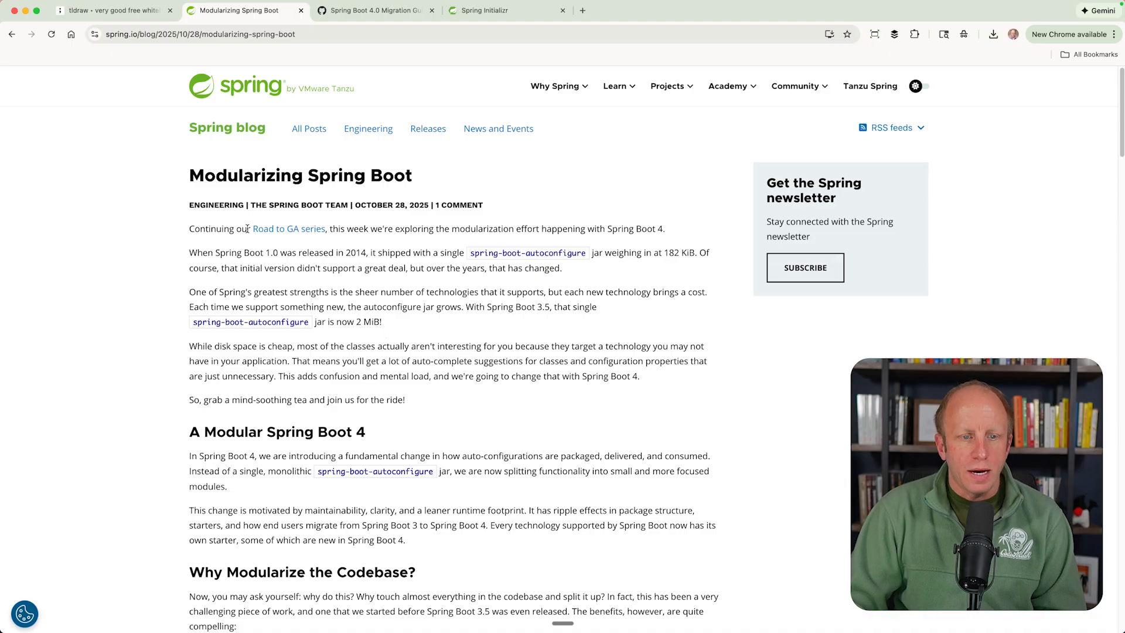
mouse_move(300, 205)
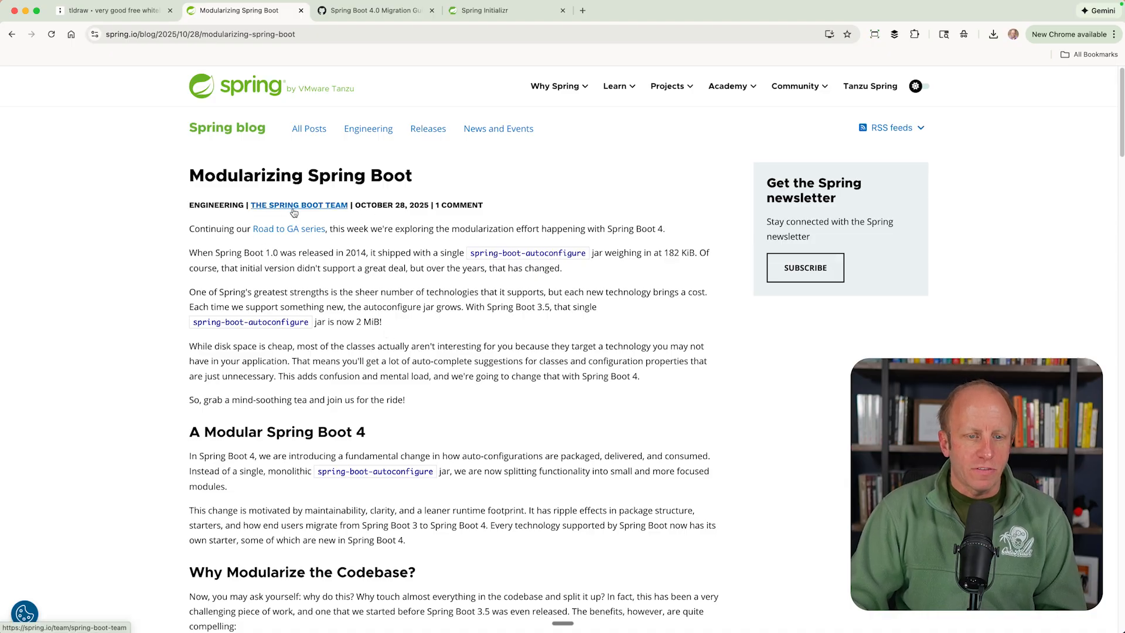
mouse_move(382, 335)
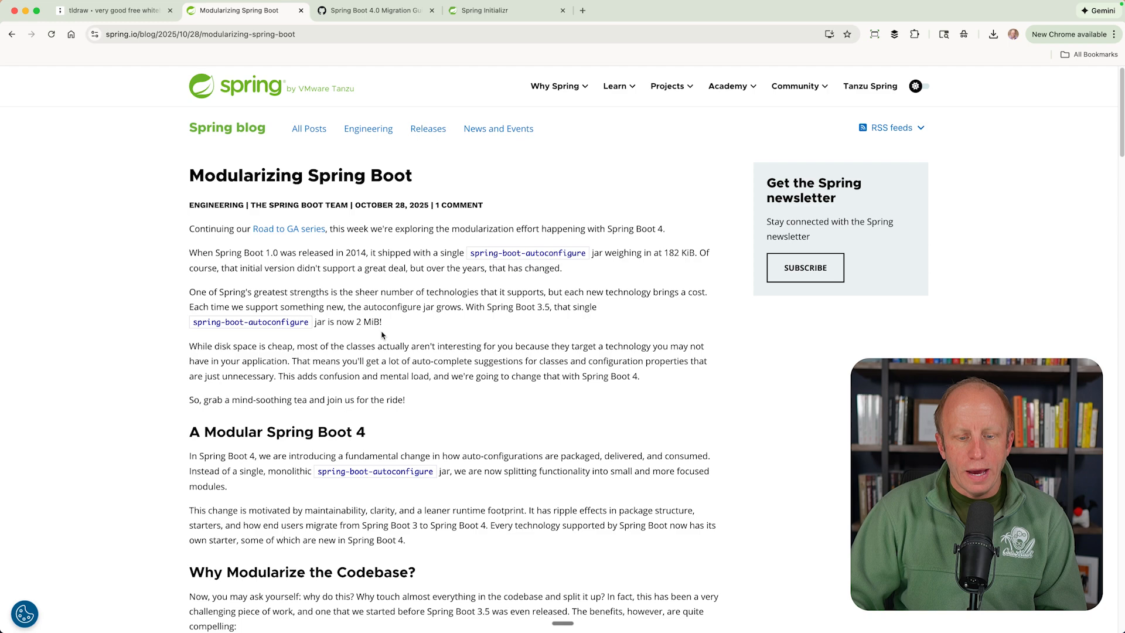
mouse_move(409, 300)
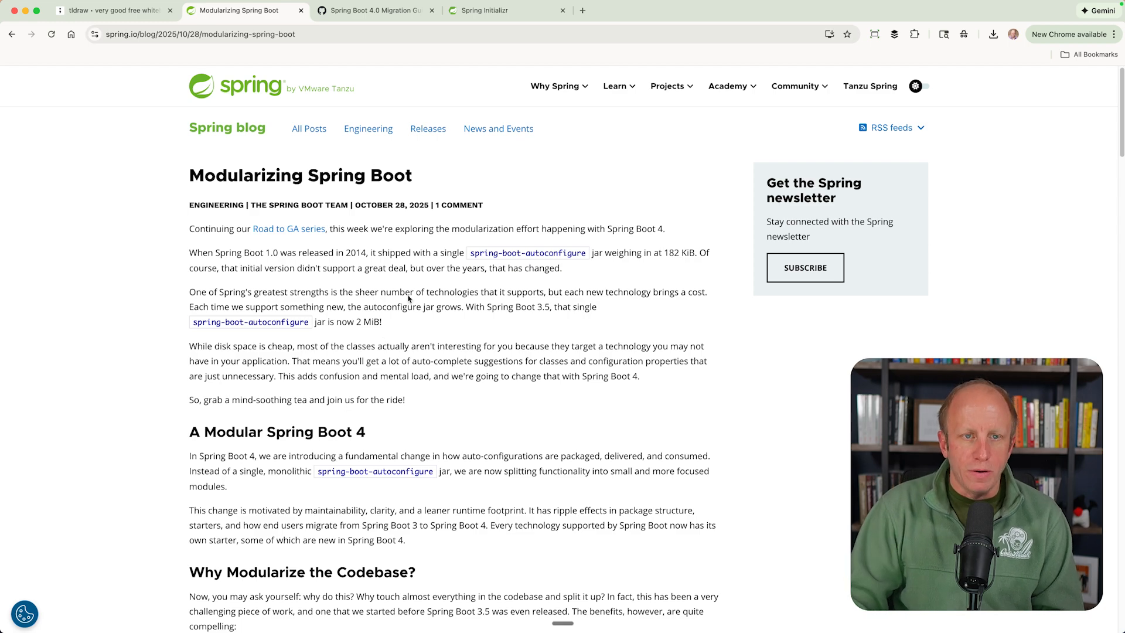
left_click(362, 10)
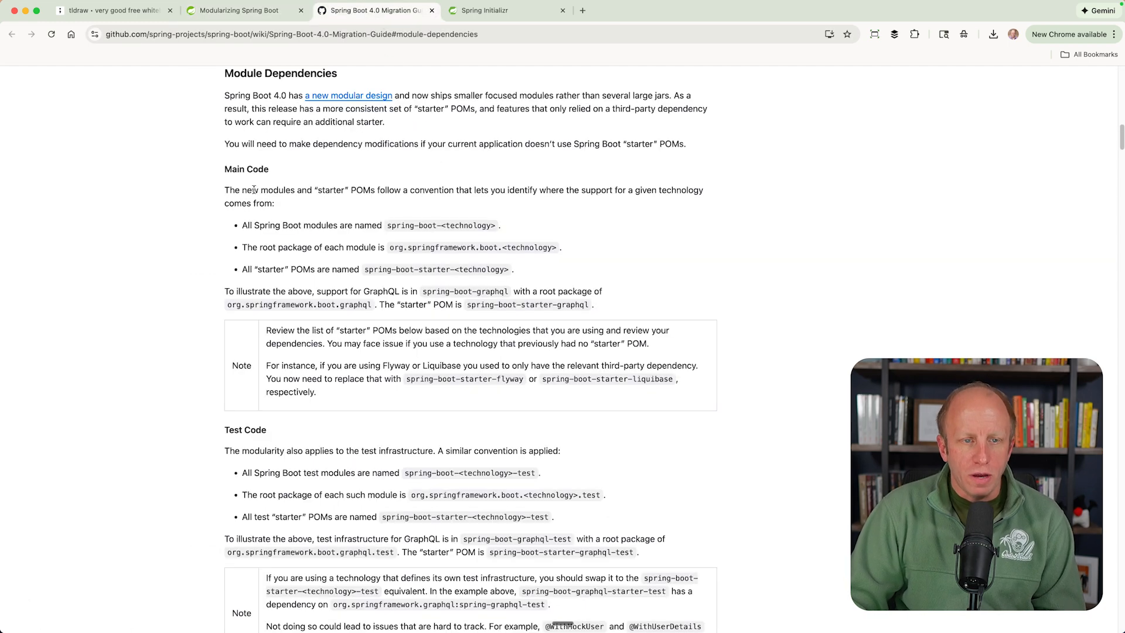
mouse_move(208, 209)
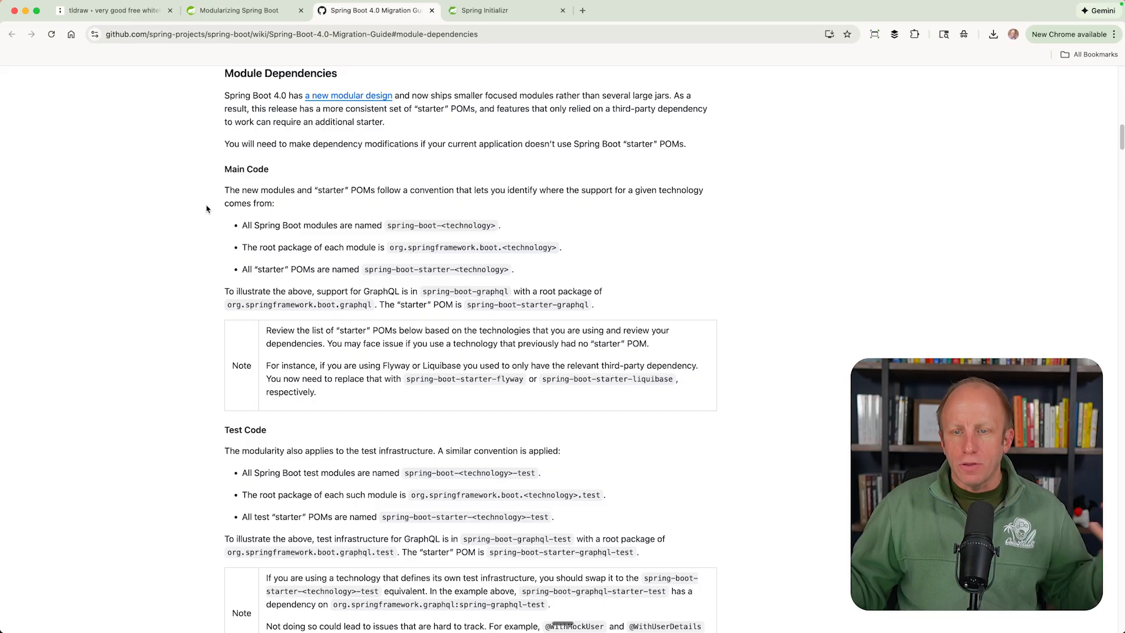
mouse_move(250, 131)
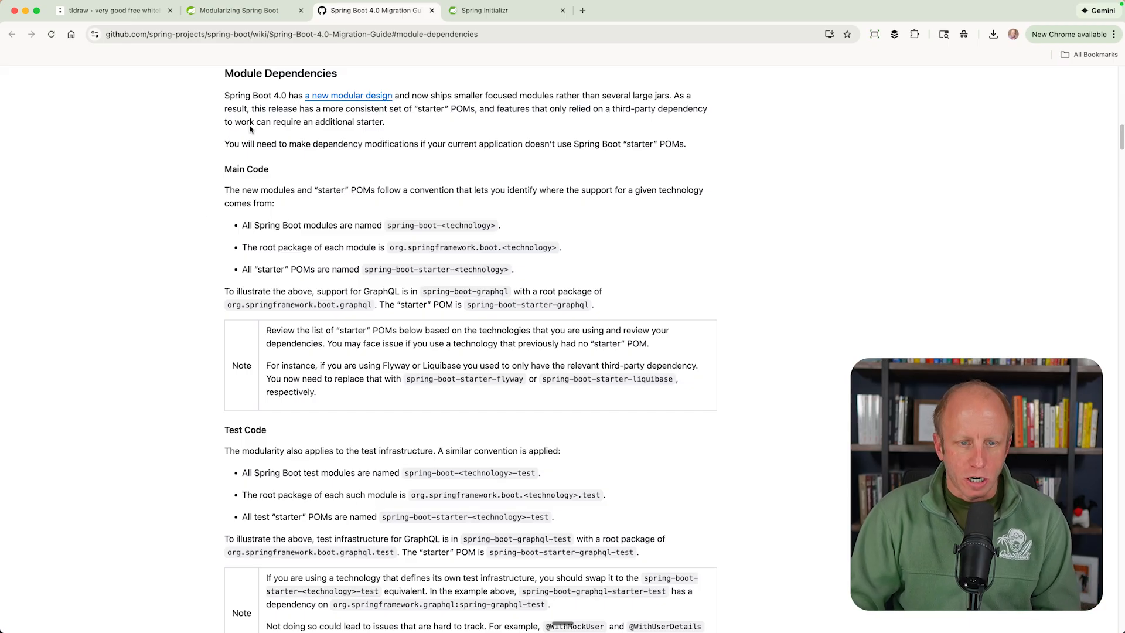
scroll("down", 3)
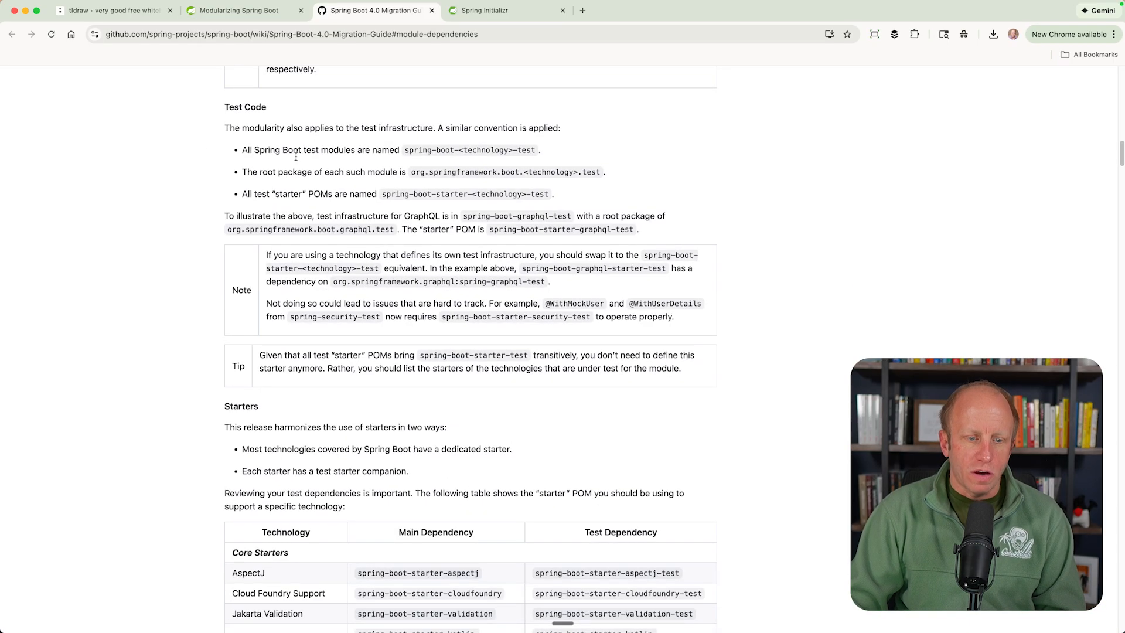
scroll("down", 3)
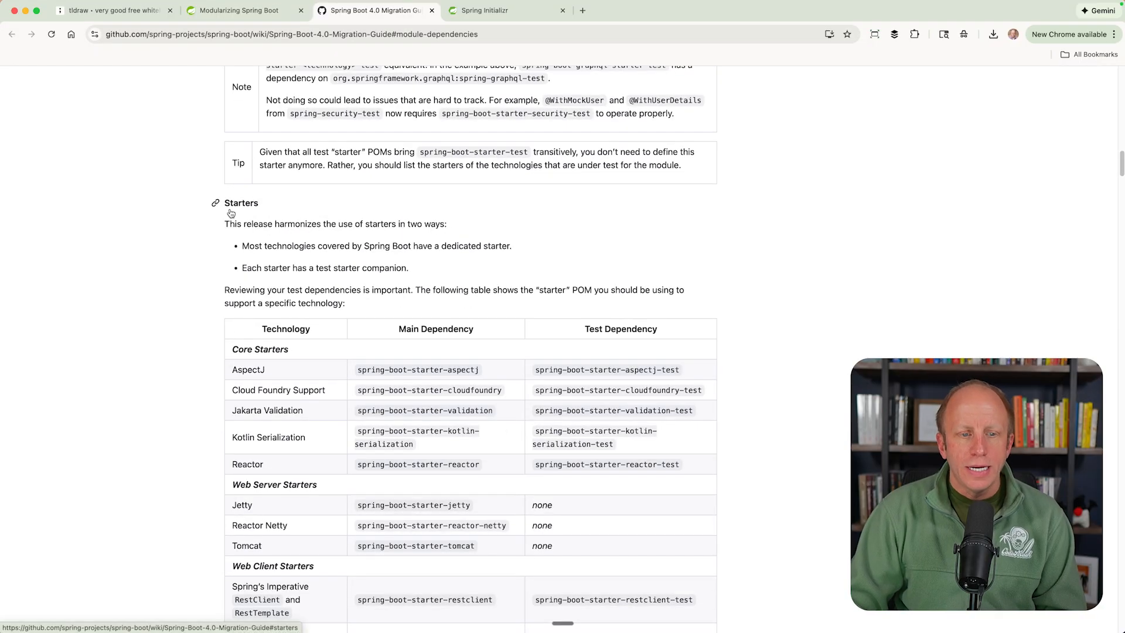
scroll("down", 3)
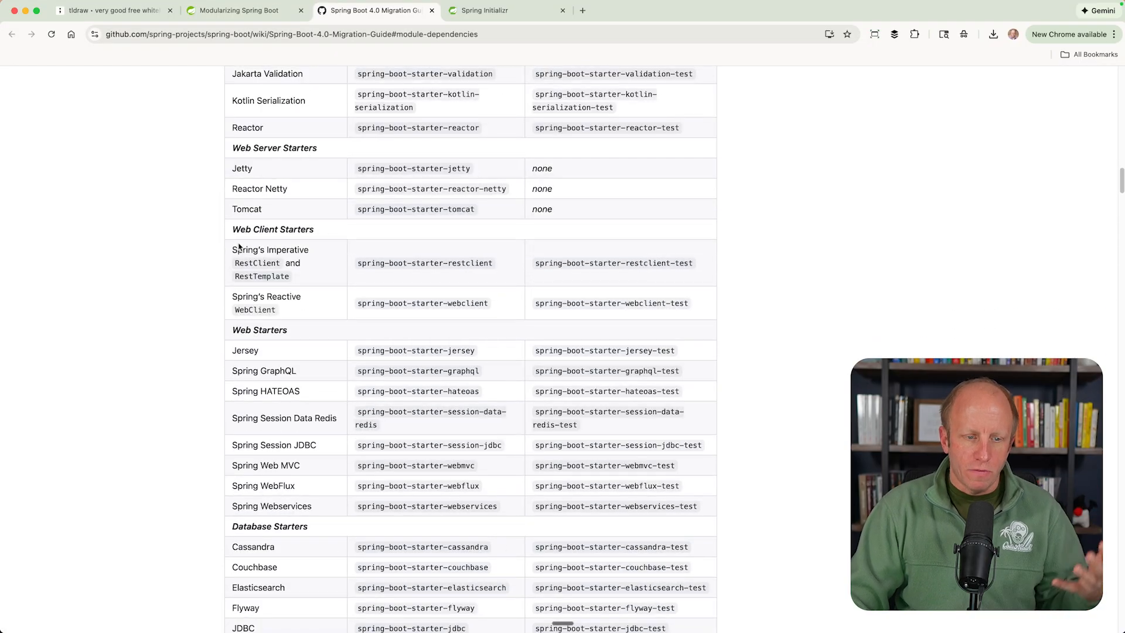
scroll("down", 3)
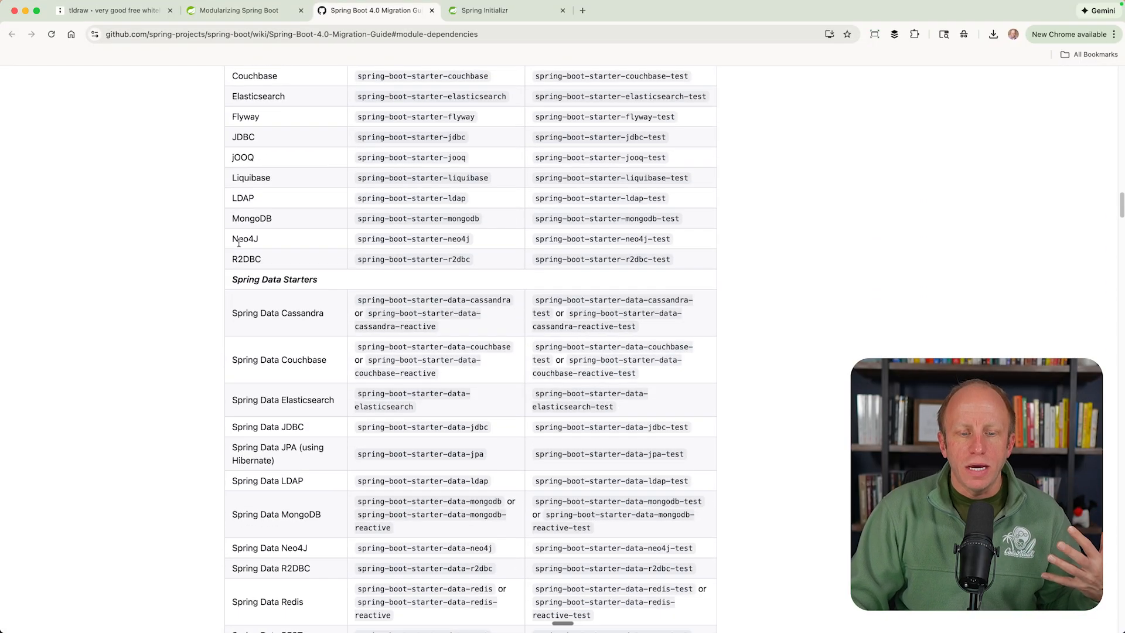
scroll("up", 3)
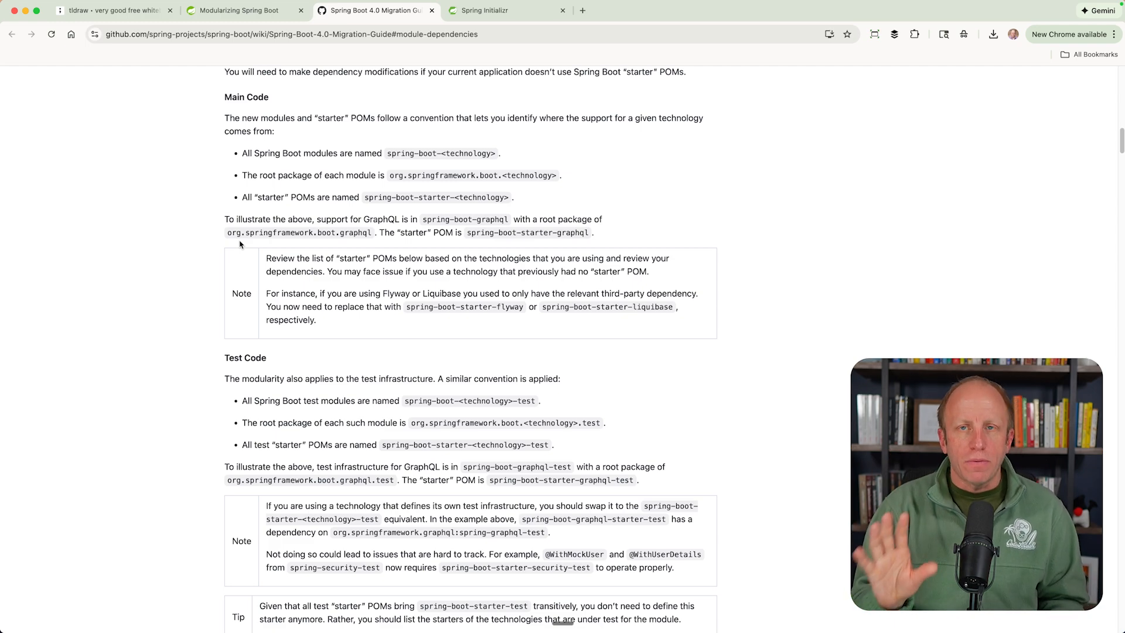
left_click(485, 10)
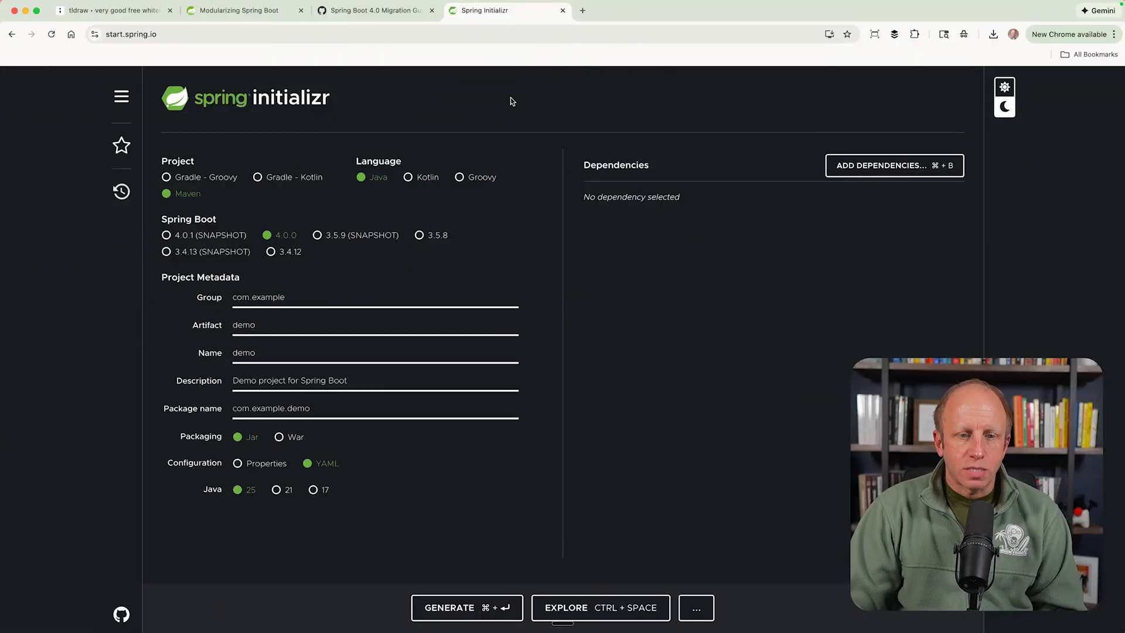
Choose Spring Boot 3.5.8 with group dev.danvega and artifact h2
left_click(420, 234)
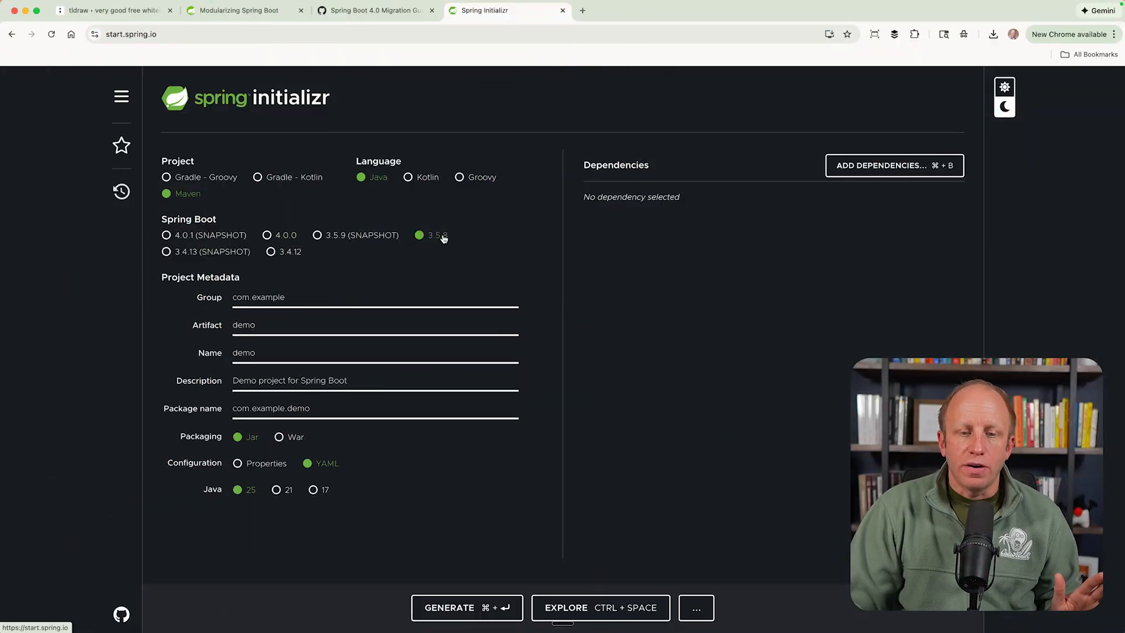
mouse_move(320, 321)
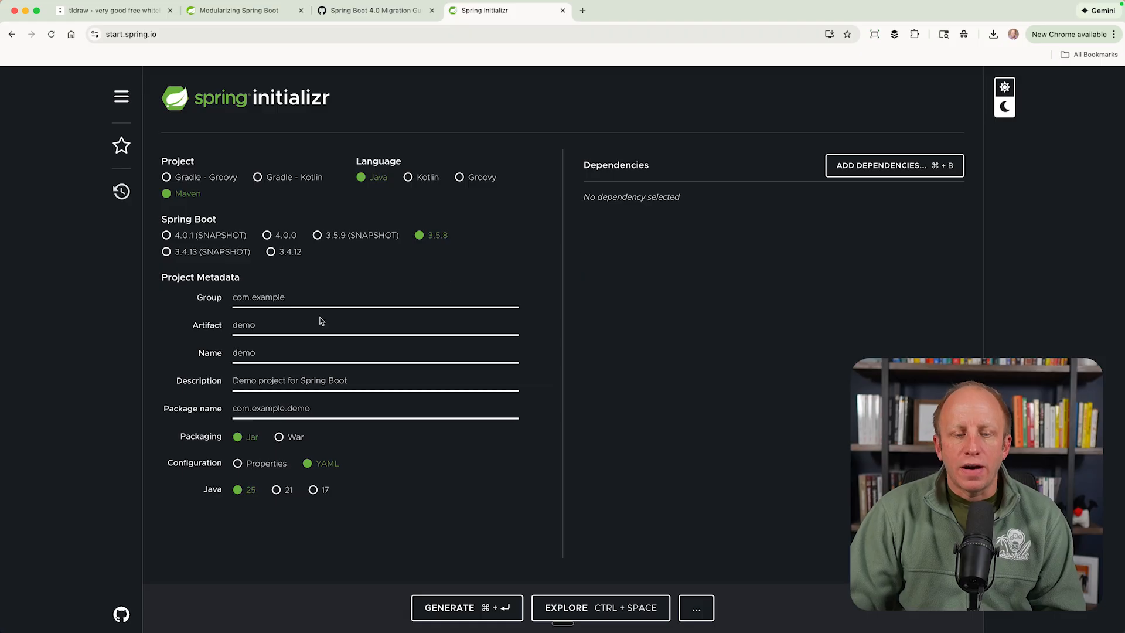
type("dev.")
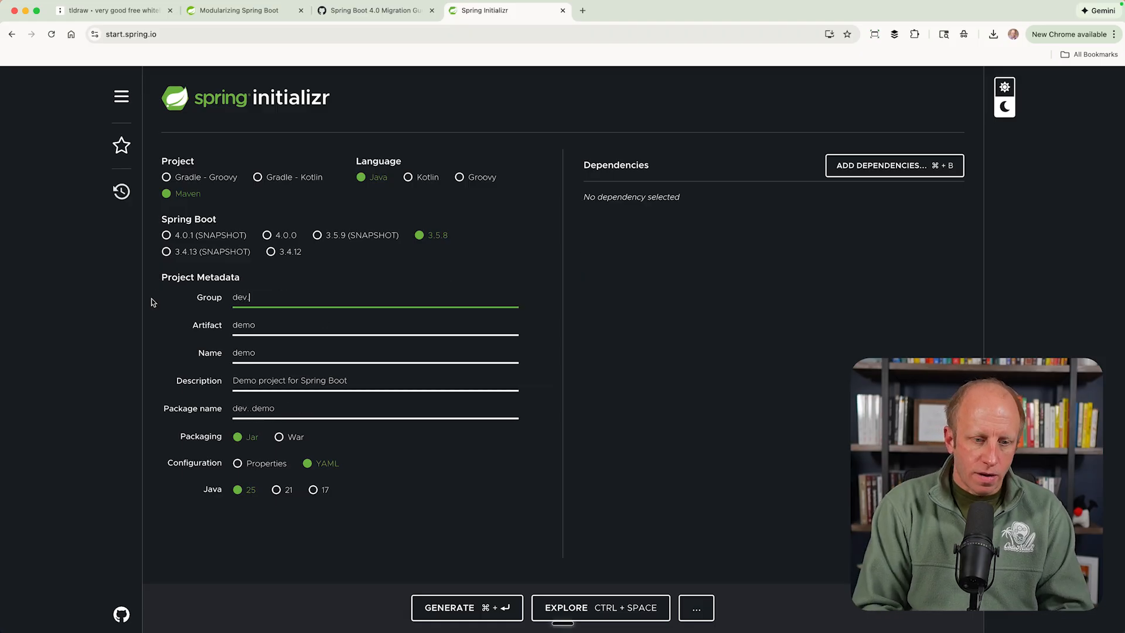
type("danvega")
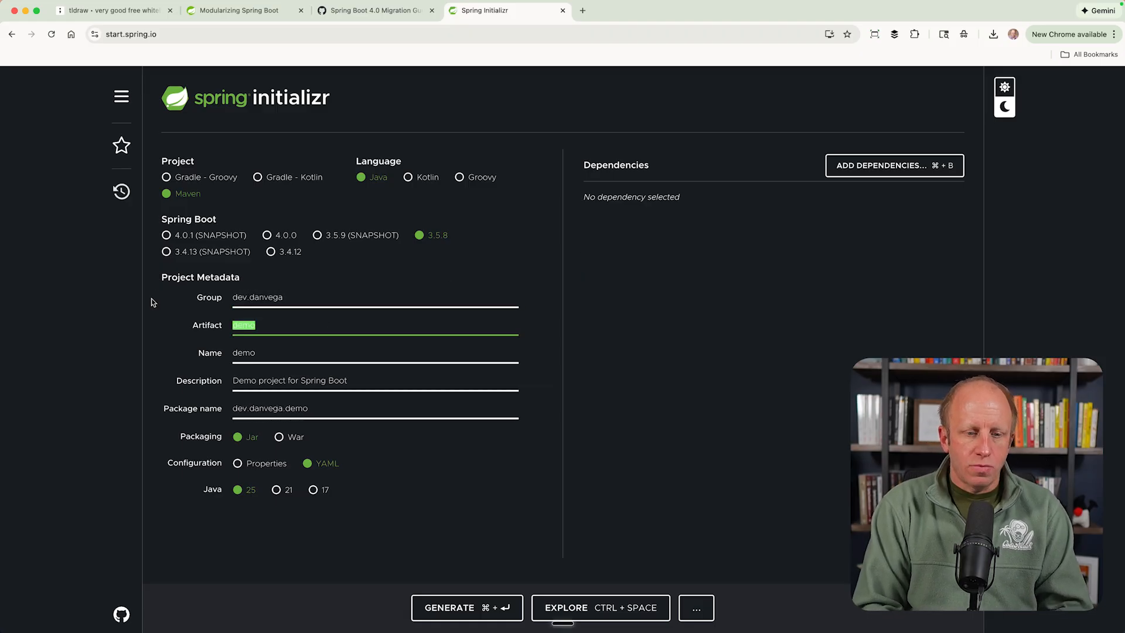
type("h2")
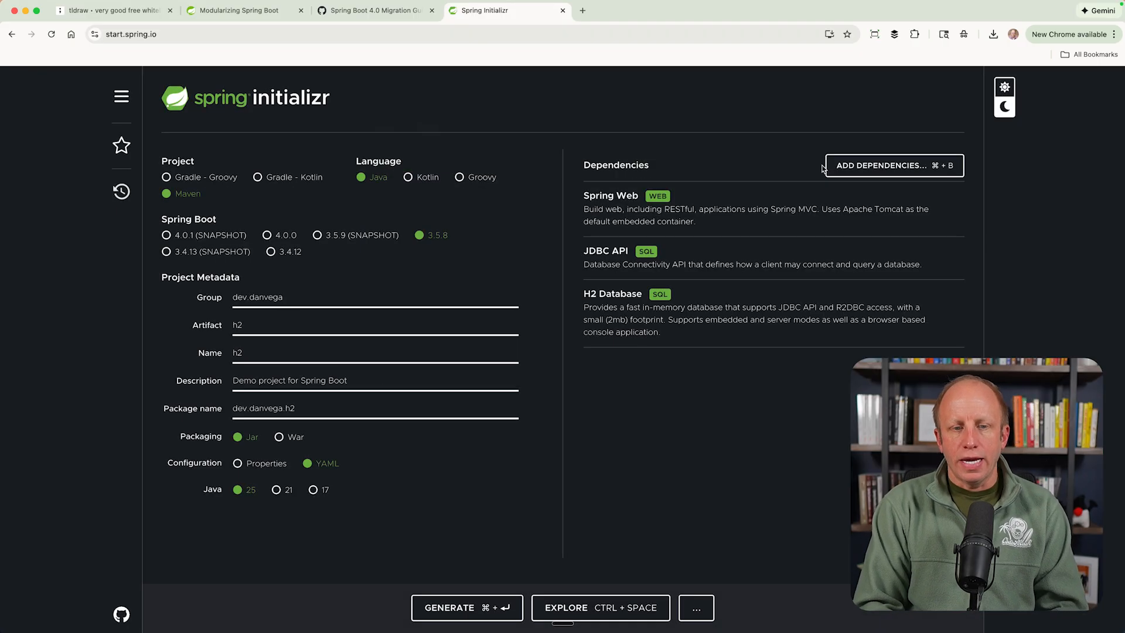
mouse_move(506, 550)
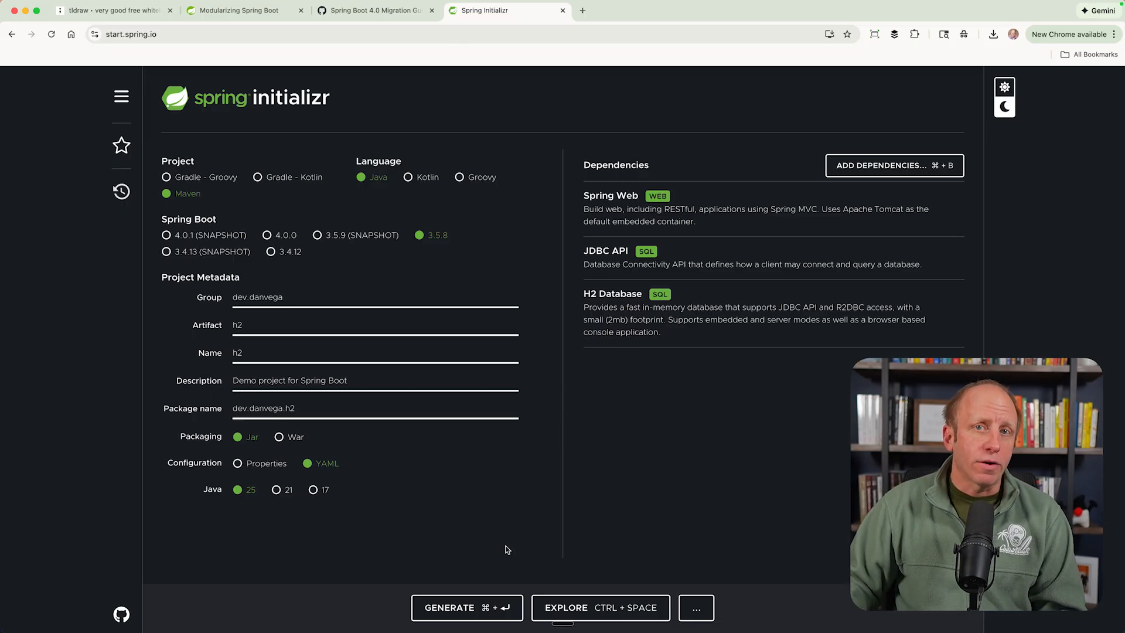
mouse_move(520, 547)
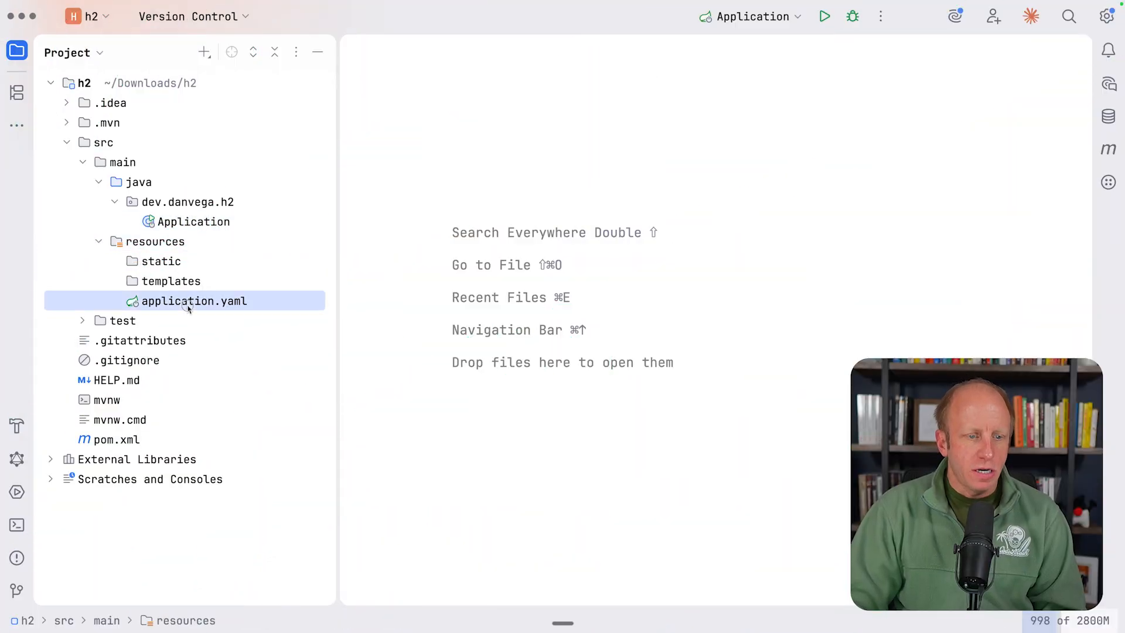
Add spring.h2.console.enabled: true to application.yaml and close the file
double_click(194, 301)
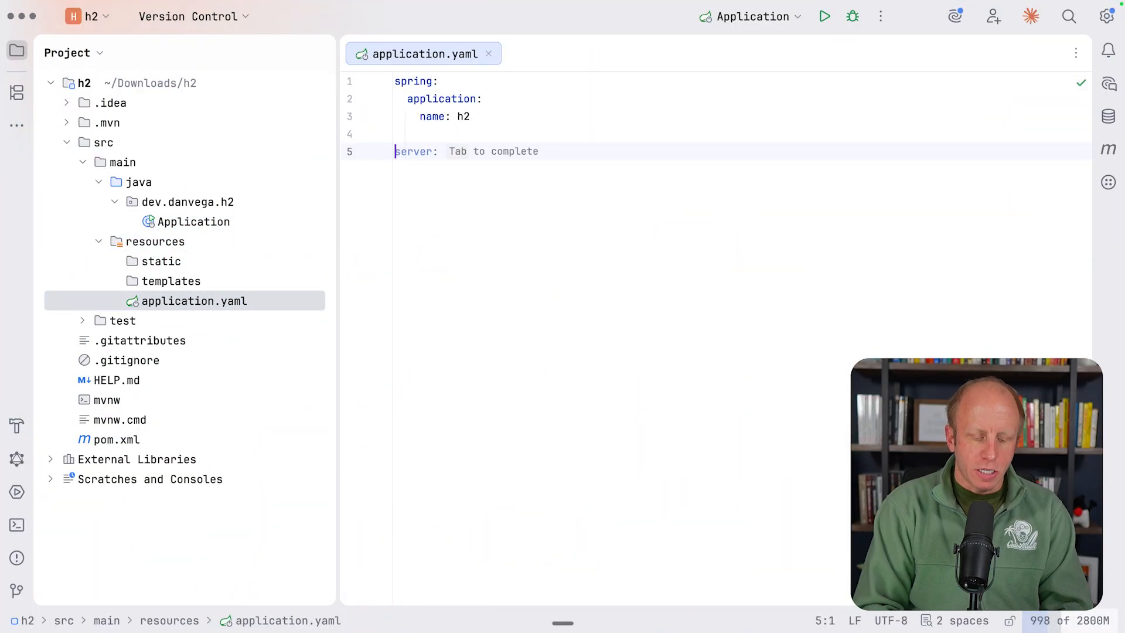
type("h2:")
type("enabled: true")
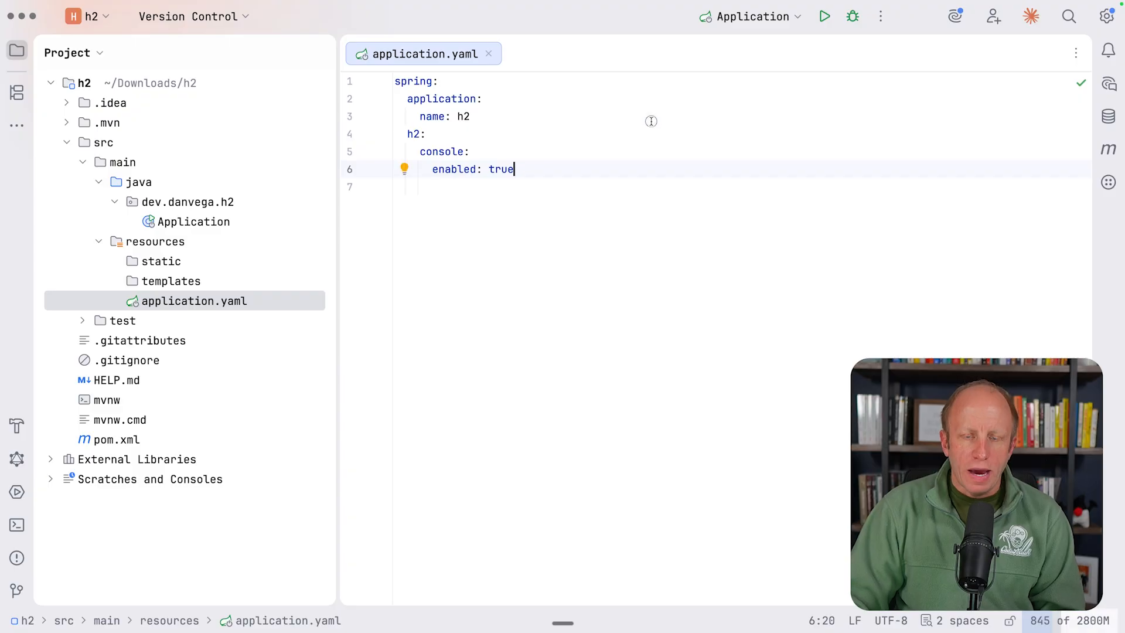
left_click(489, 53)
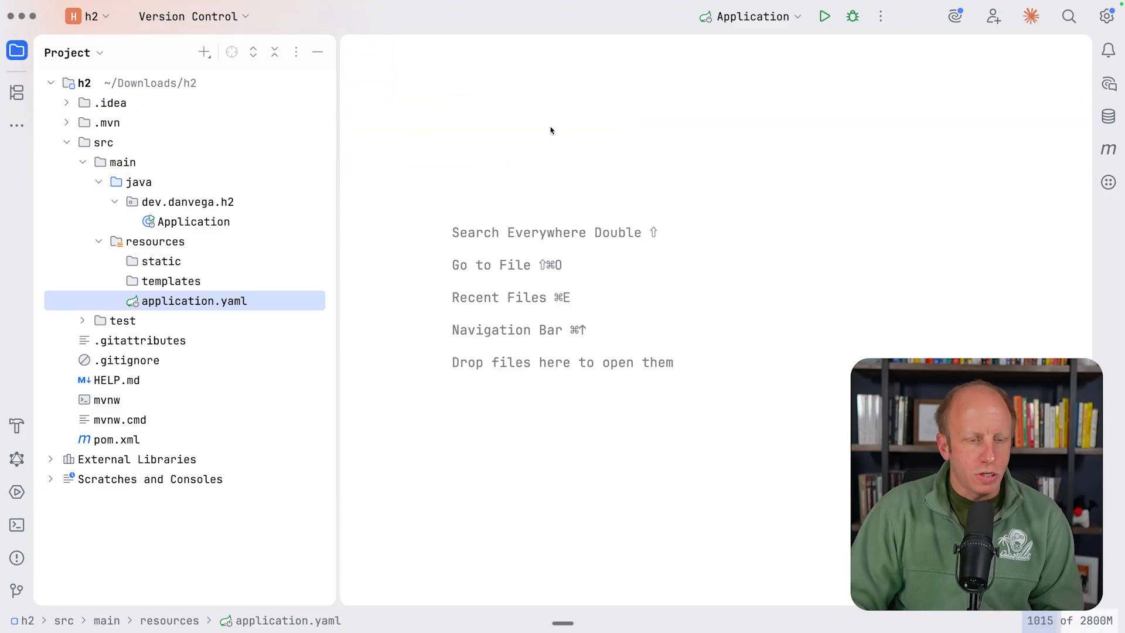
mouse_move(445, 169)
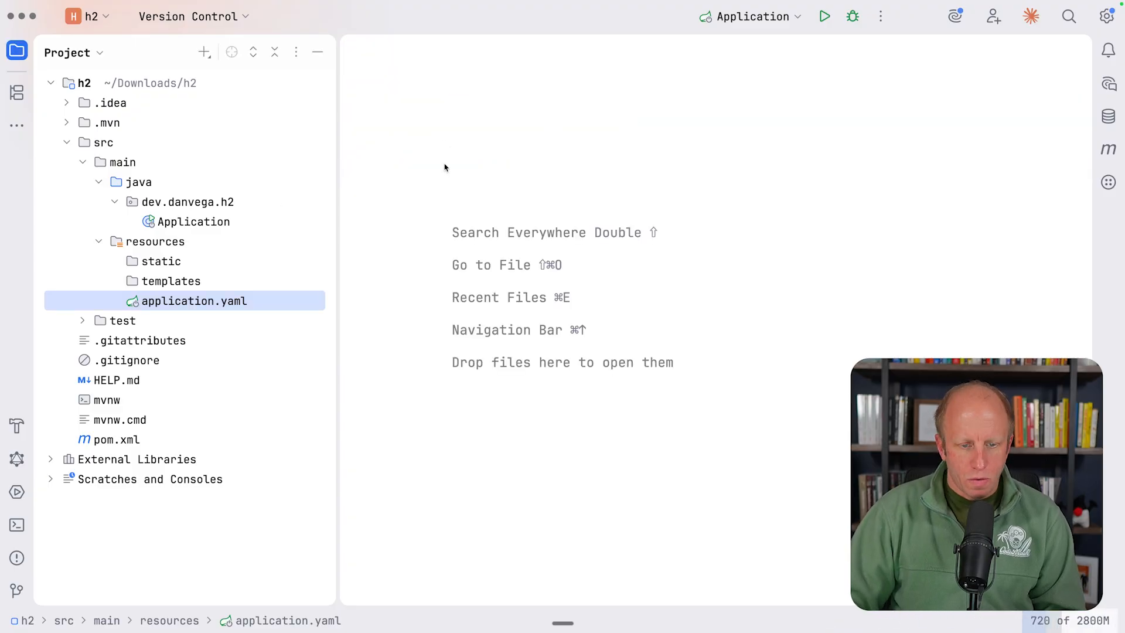
mouse_move(257, 355)
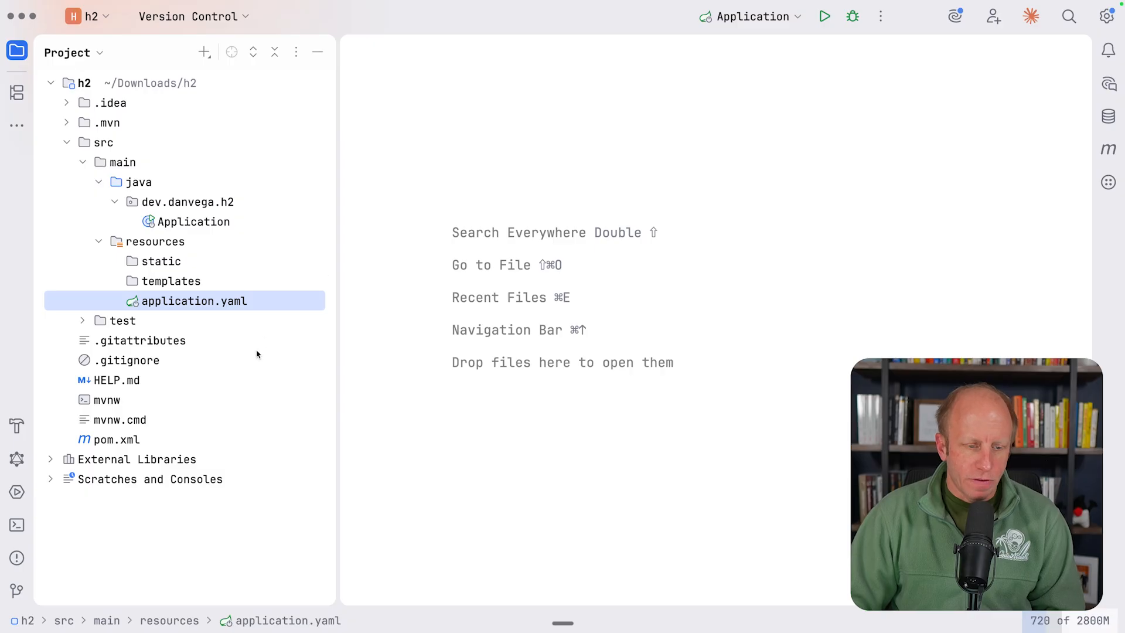
Open pom.xml and scroll to the dependencies, including the runtime H2 database
double_click(117, 439)
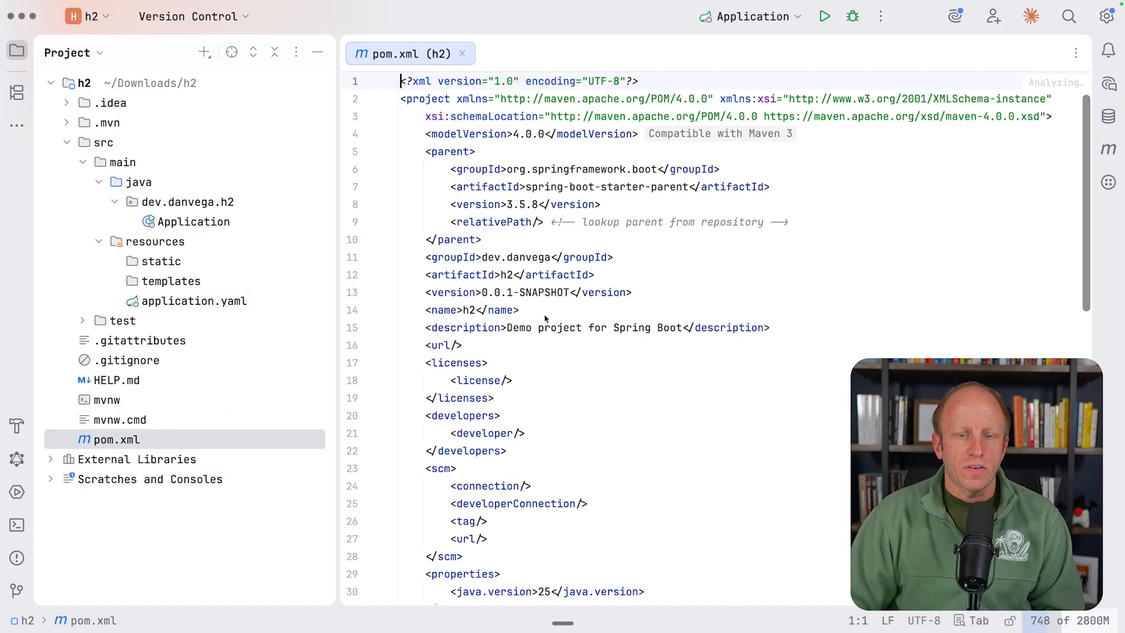
scroll("down", 3)
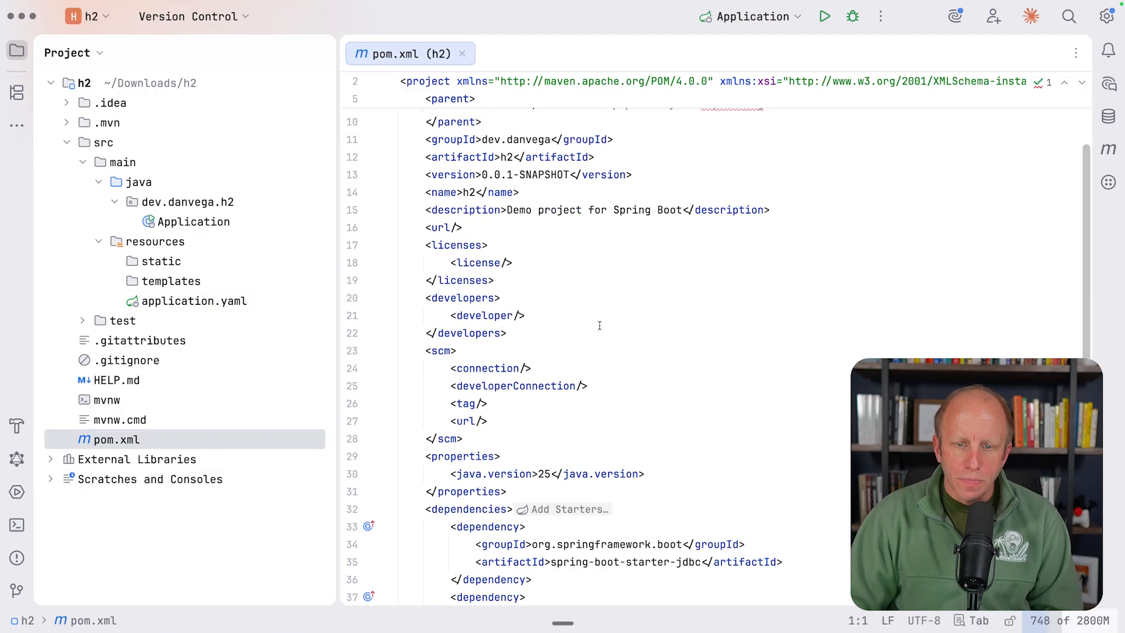
scroll("down", 3)
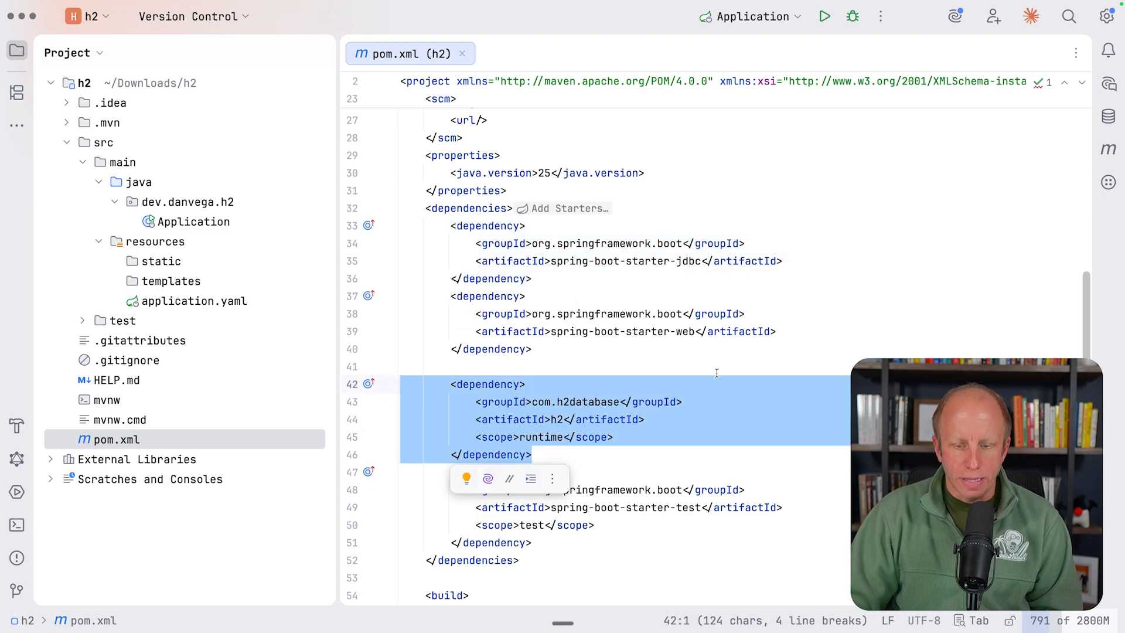
Run the h2 application and follow the startup log link to the H2 console
left_click(563, 367)
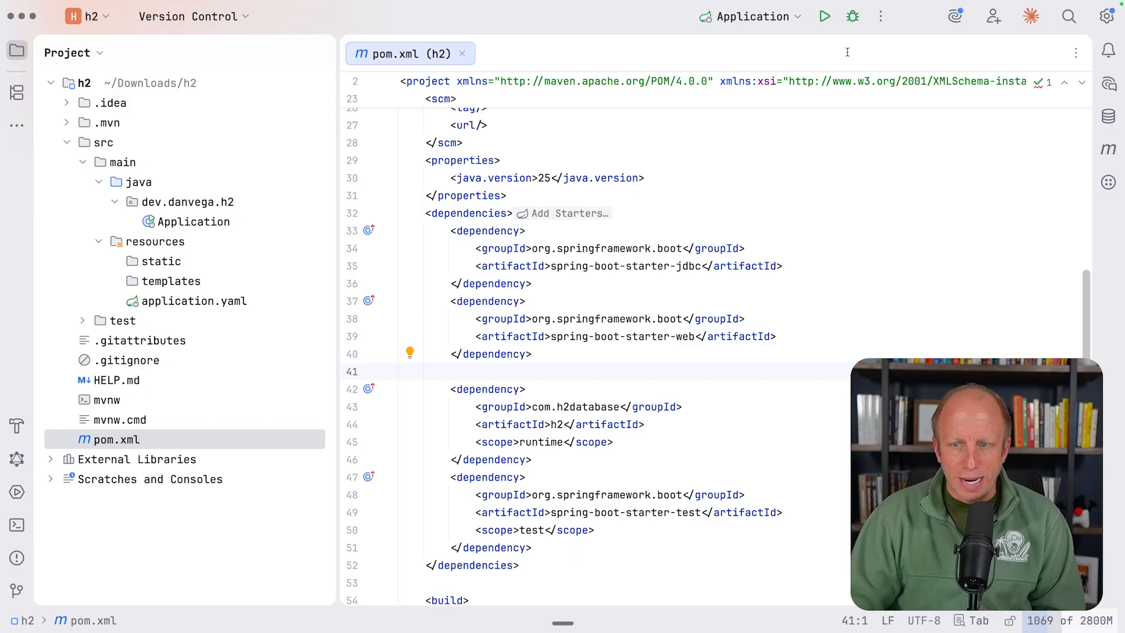
left_click(825, 16)
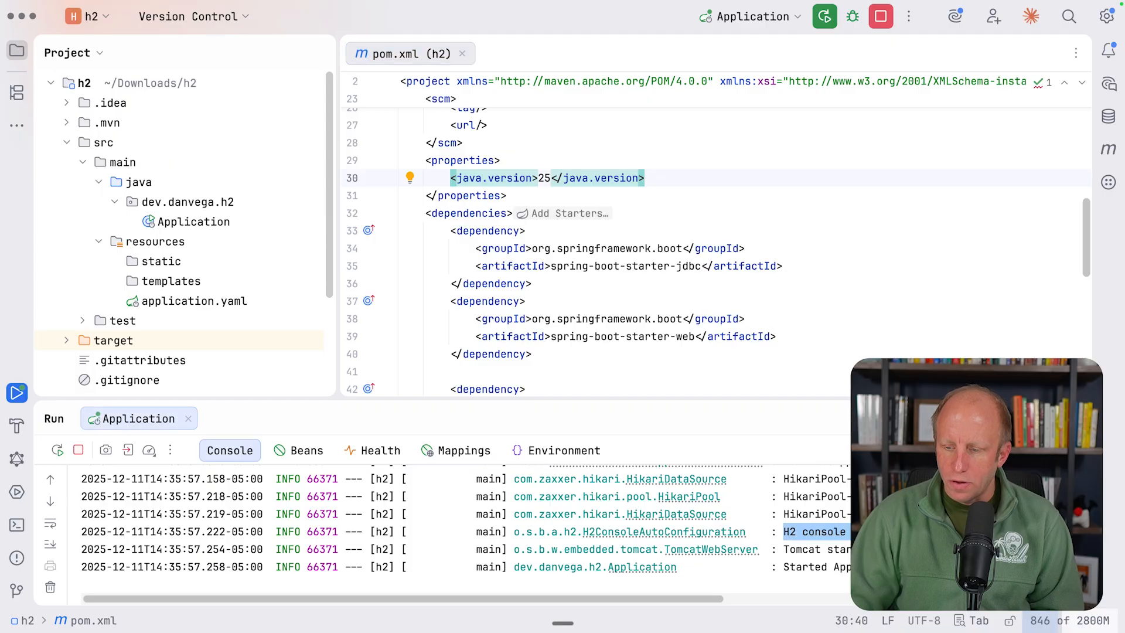
left_click(526, 230)
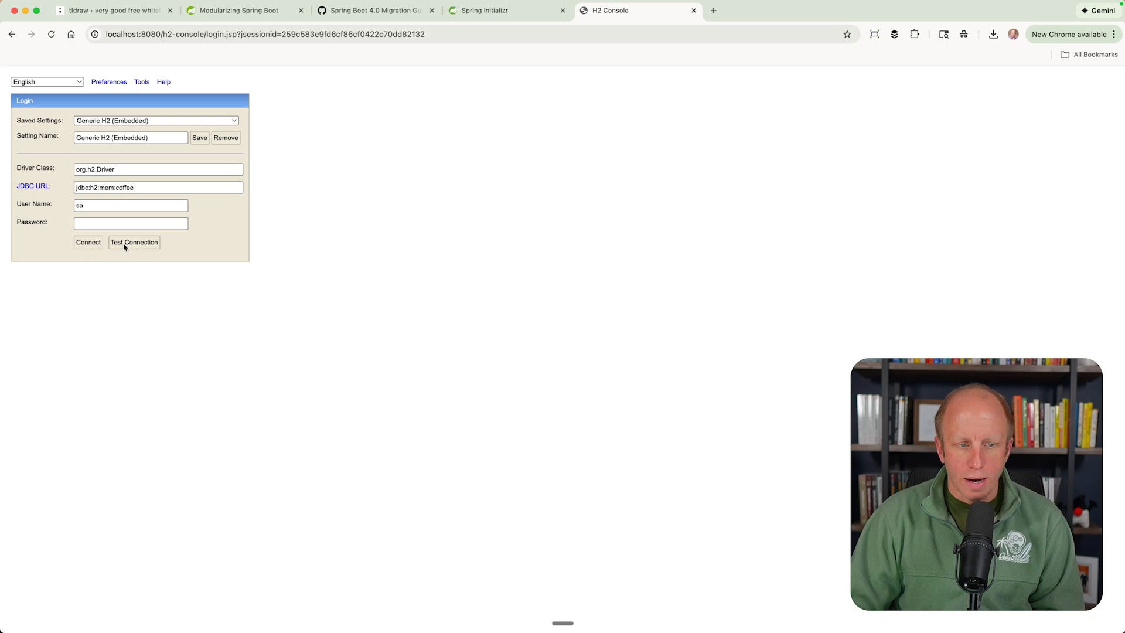
Test the connection to jdbc:h2:mem:coffee, getting a database-not-found error
left_click(133, 242)
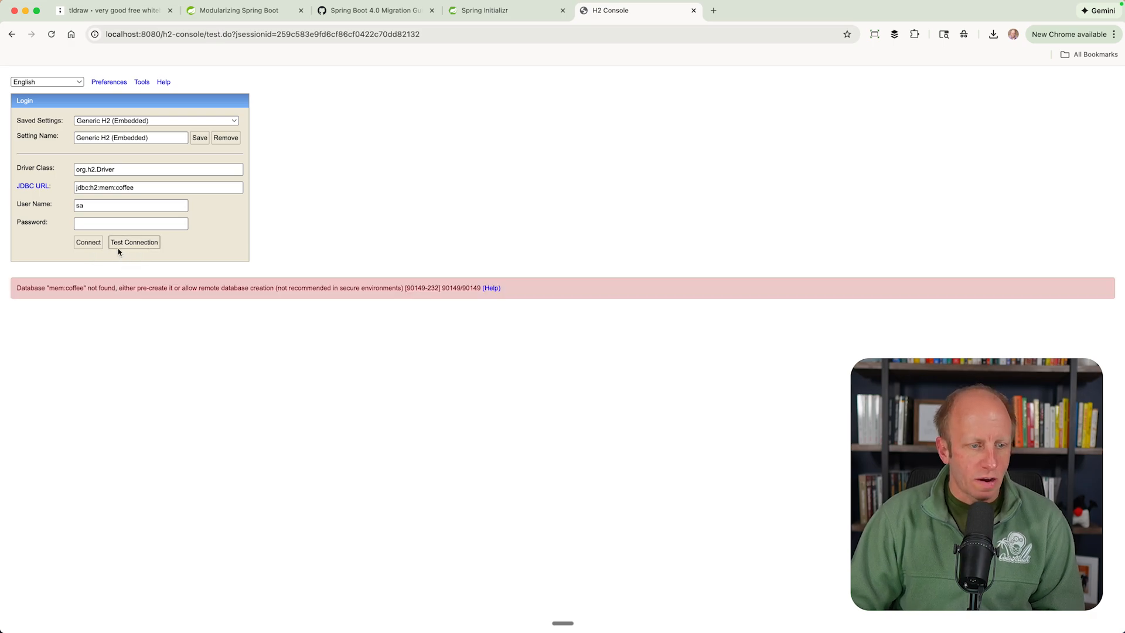
mouse_move(367, 237)
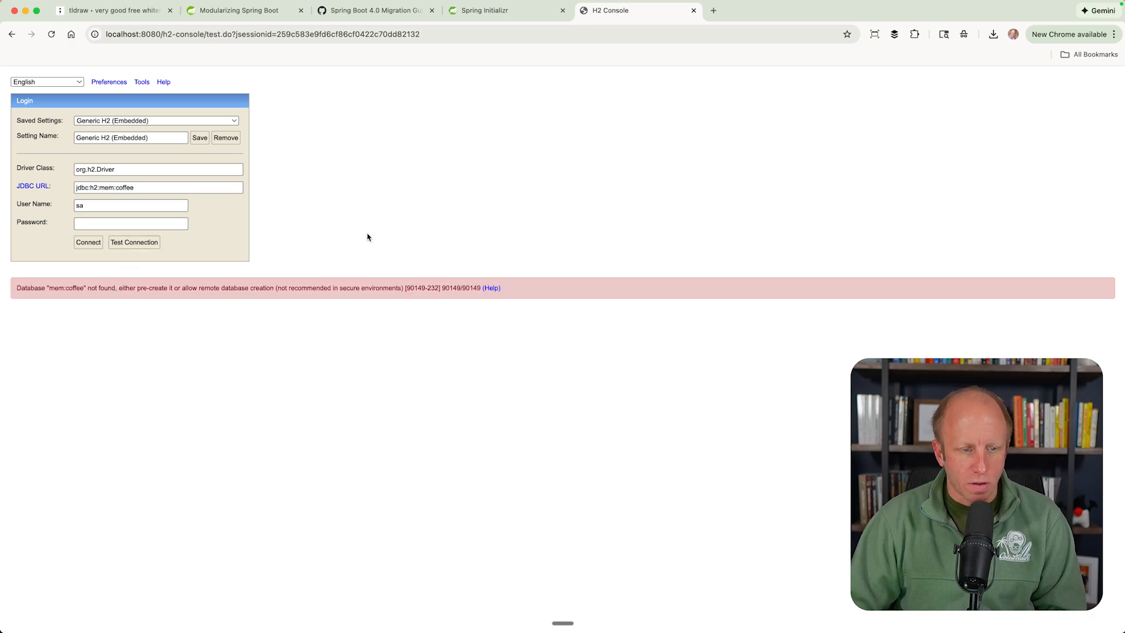
mouse_move(370, 236)
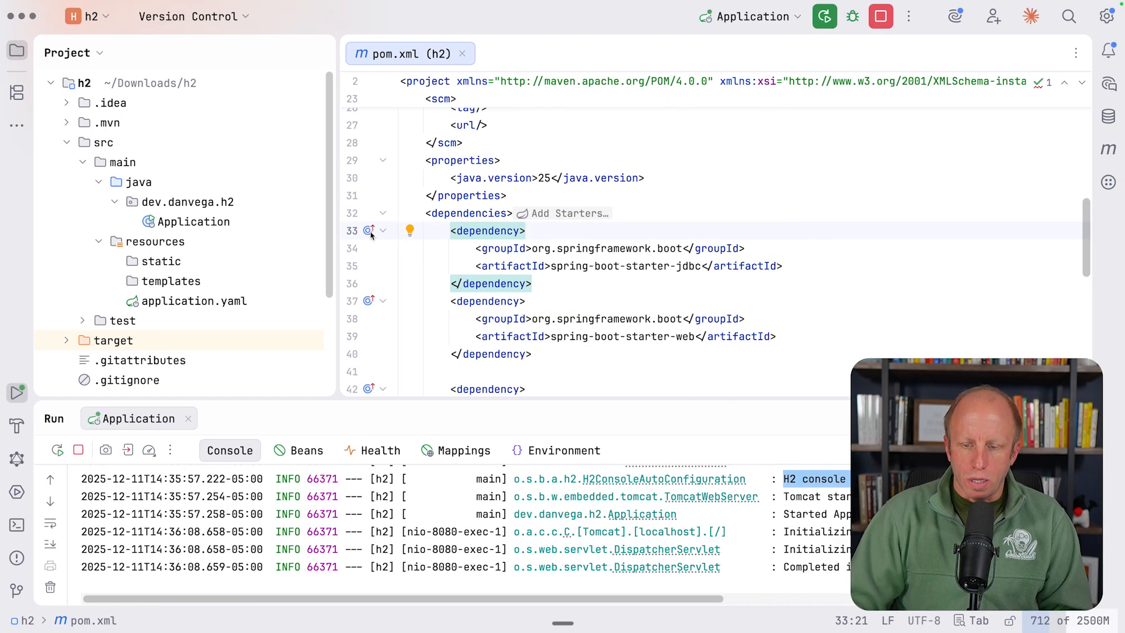
Change the Spring Boot parent version to 4.0.0 and reload the Maven project
left_click(880, 16)
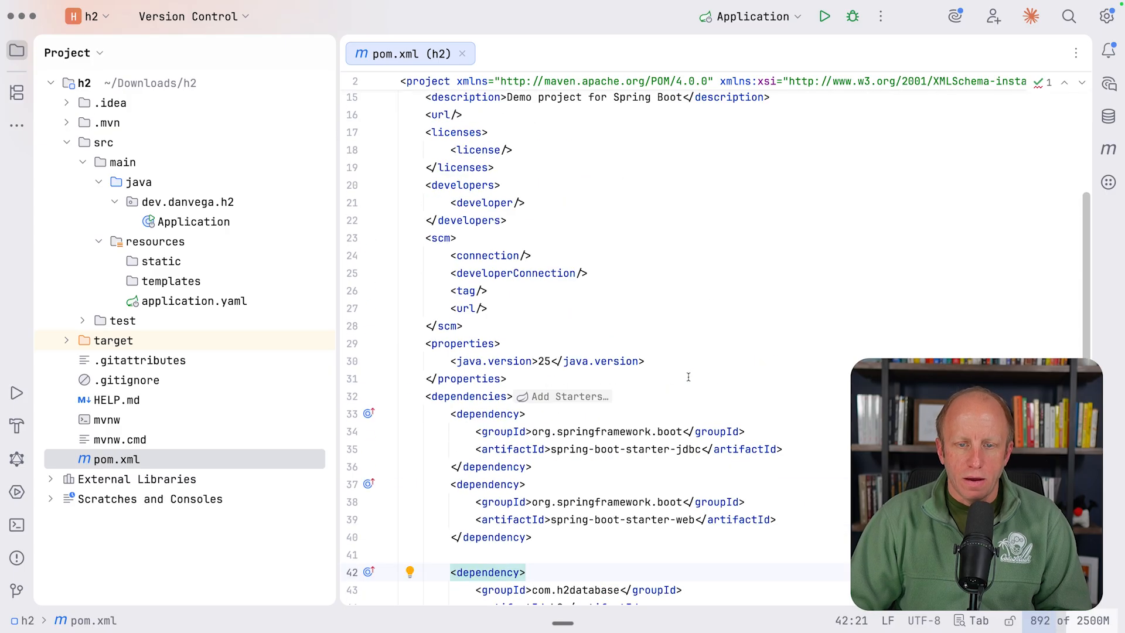
scroll("up", 3)
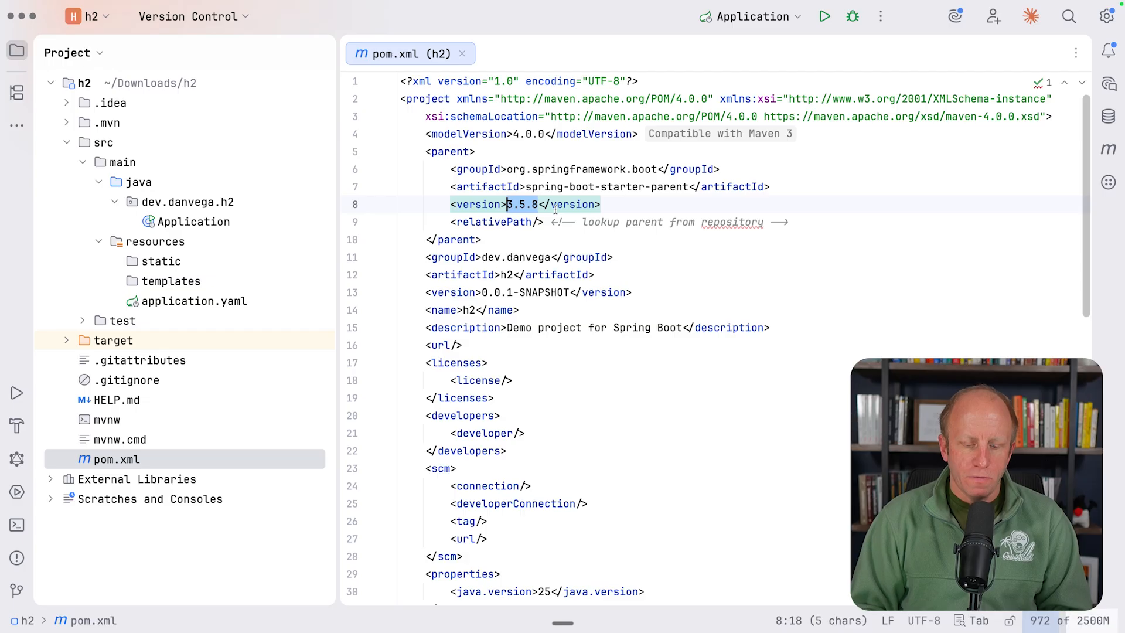
type("4.0.0")
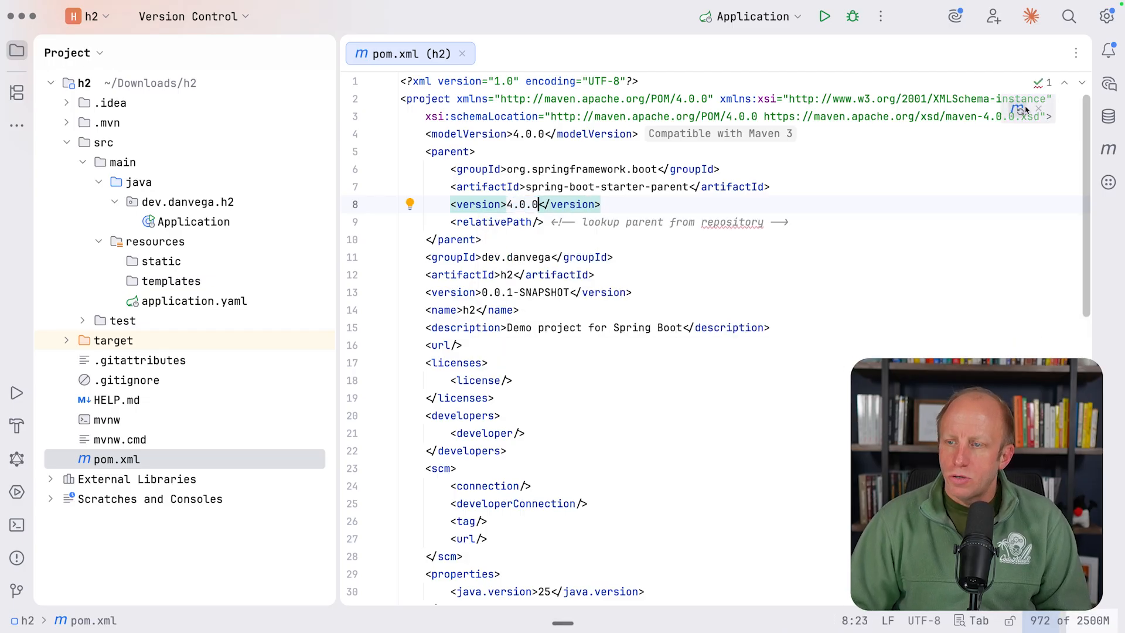
left_click(483, 239)
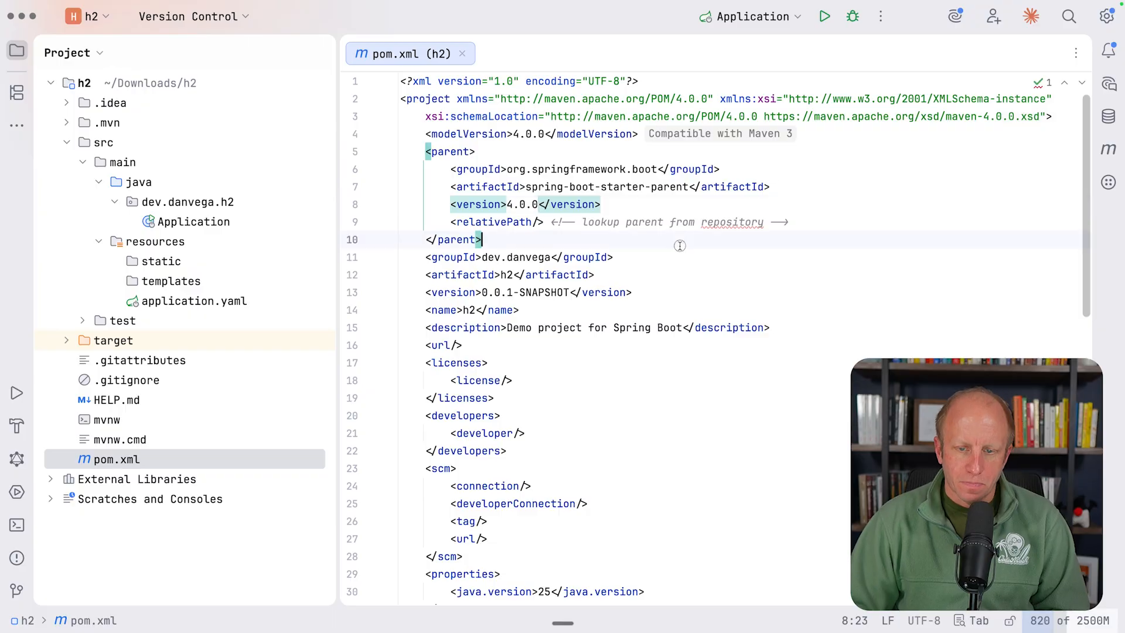
Rename the web starter to spring-boot-starter-webmvc and rerun the application
scroll("down", 3)
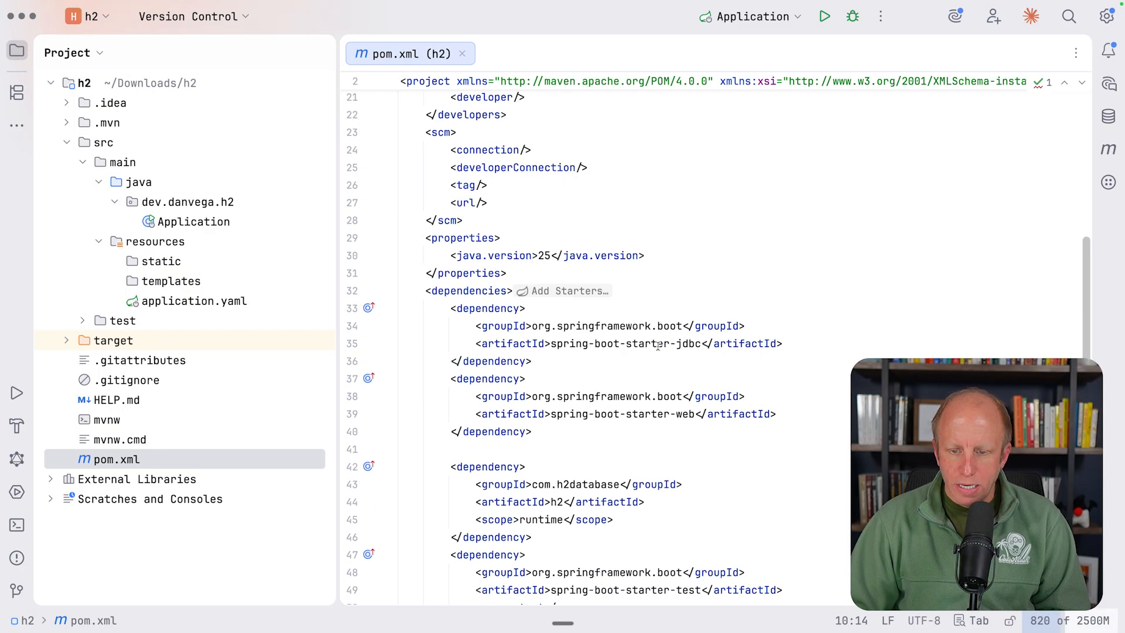
left_click(694, 414)
type("mvc")
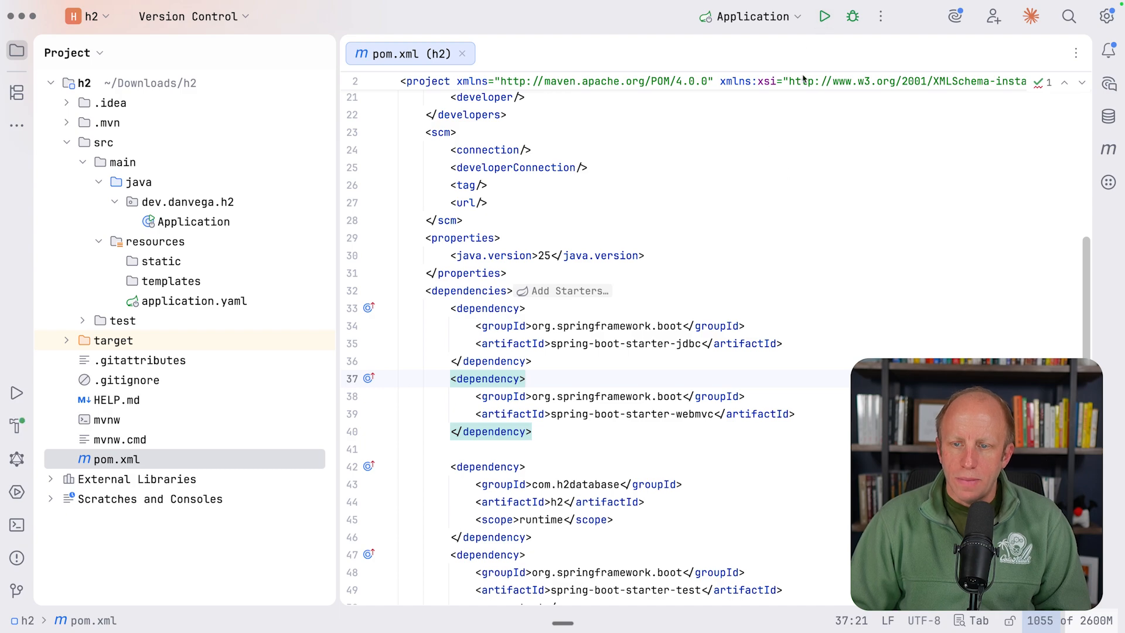
left_click(824, 17)
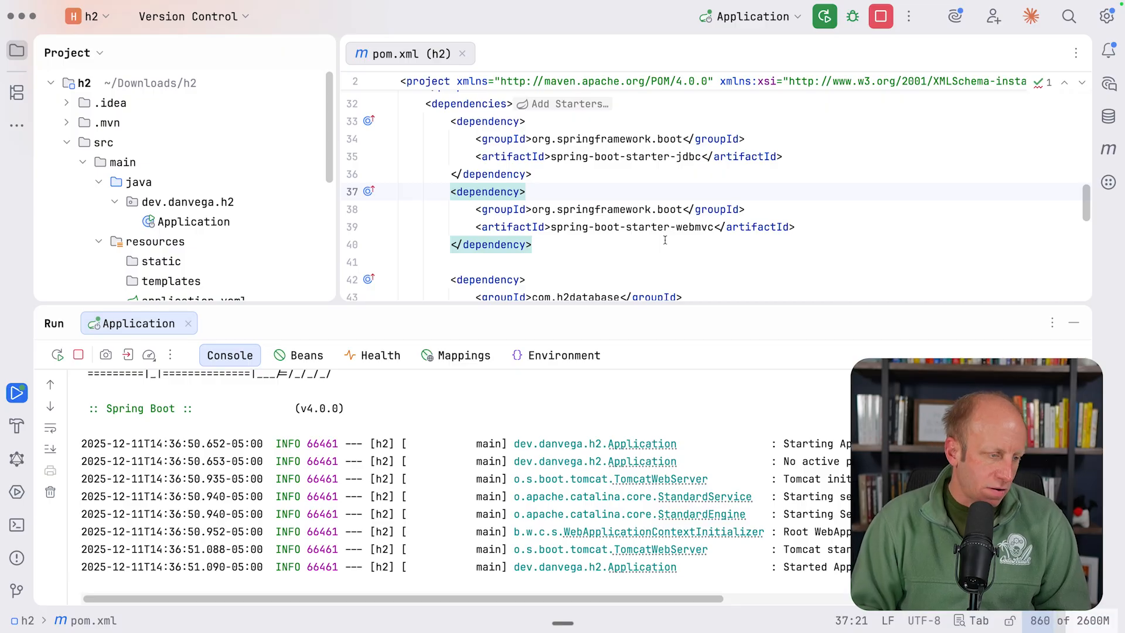
Reload localhost:8080/h2-console/ and get the Whitelabel 404 error page
left_click(634, 10)
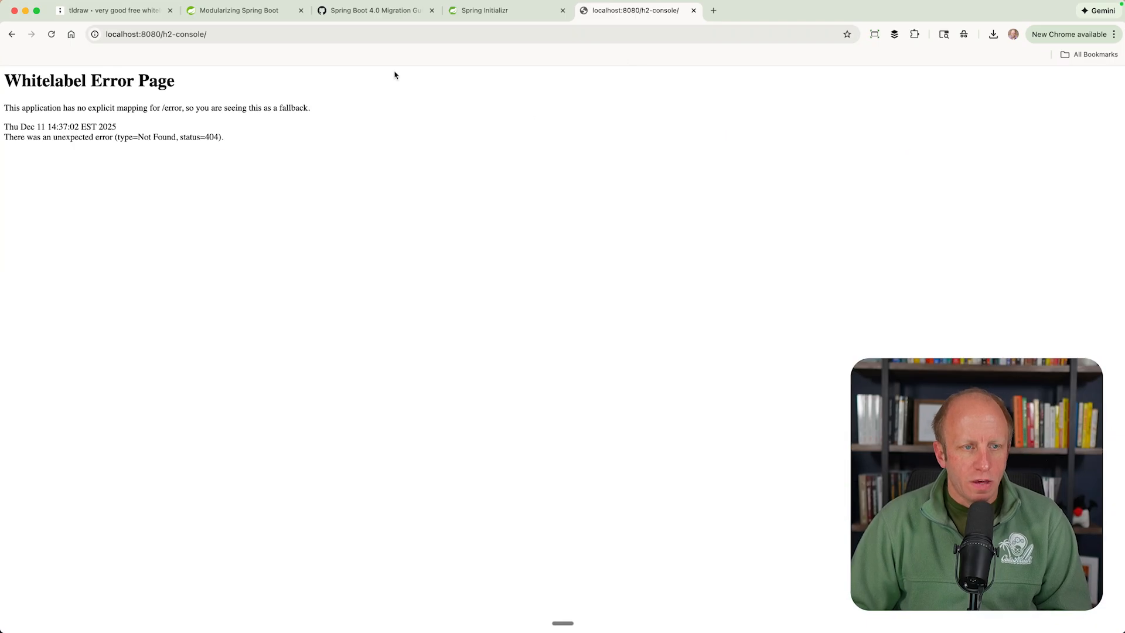
mouse_move(420, 139)
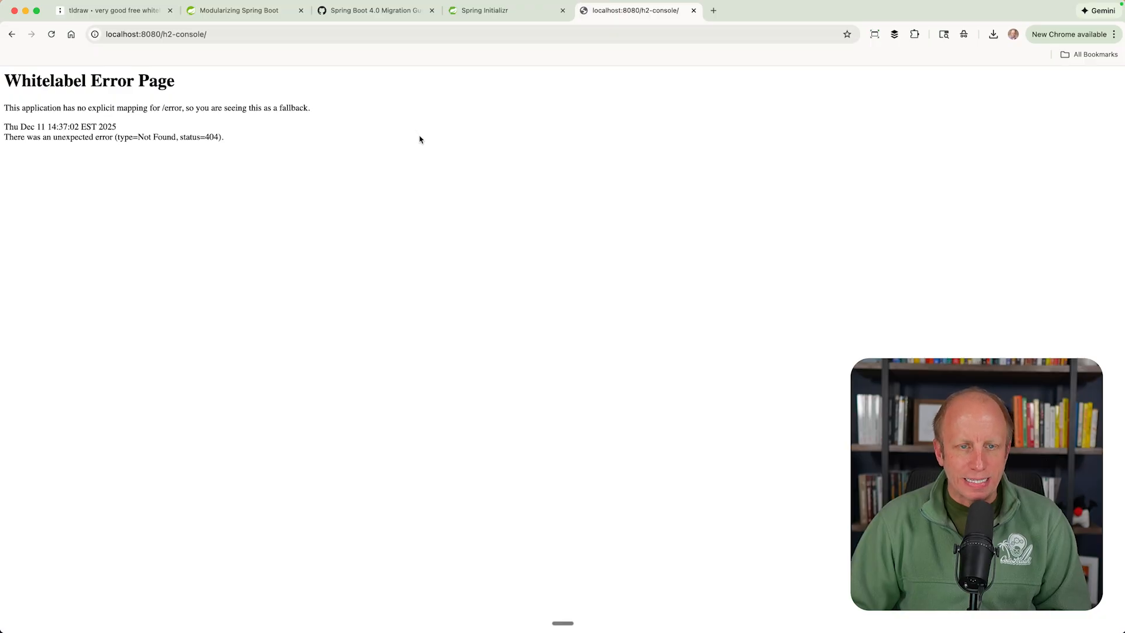
mouse_move(367, 135)
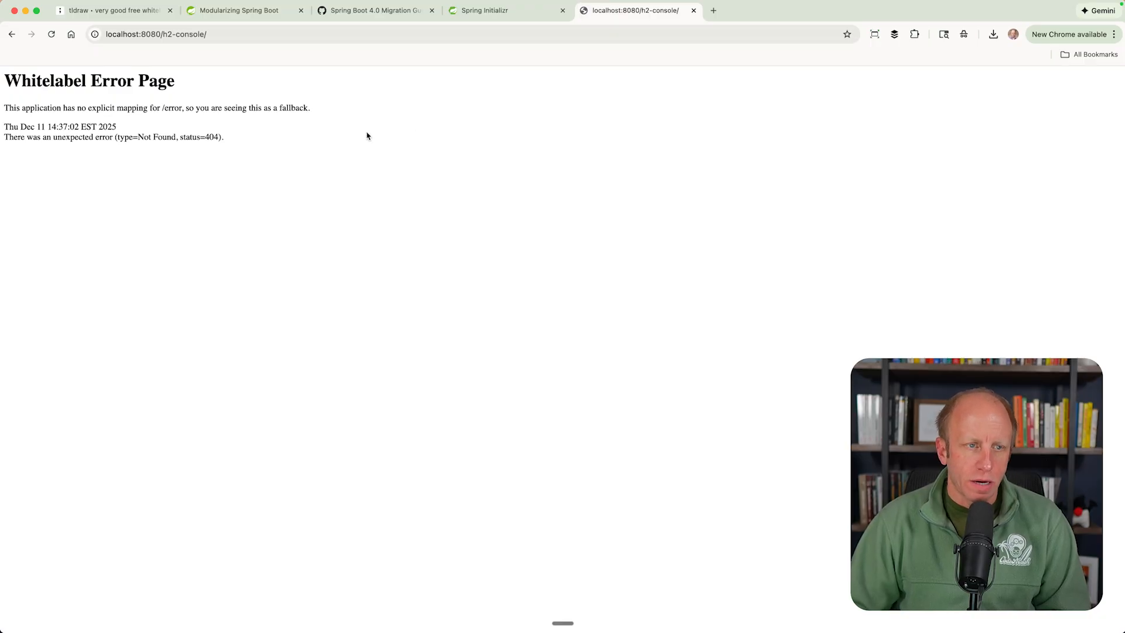
left_click(111, 10)
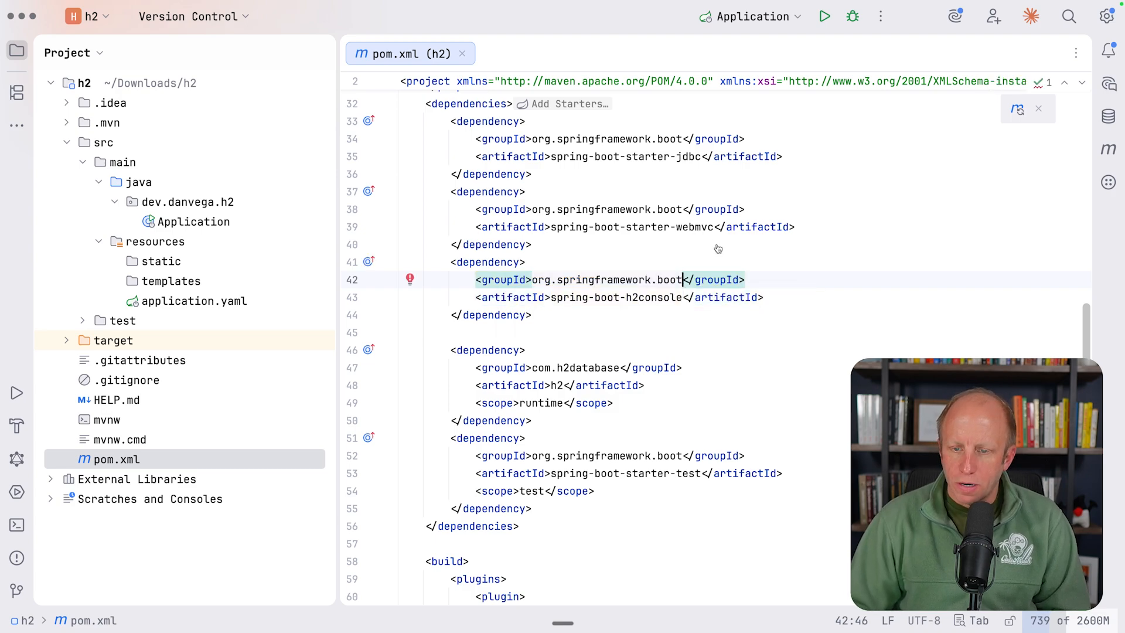
mouse_move(930, 201)
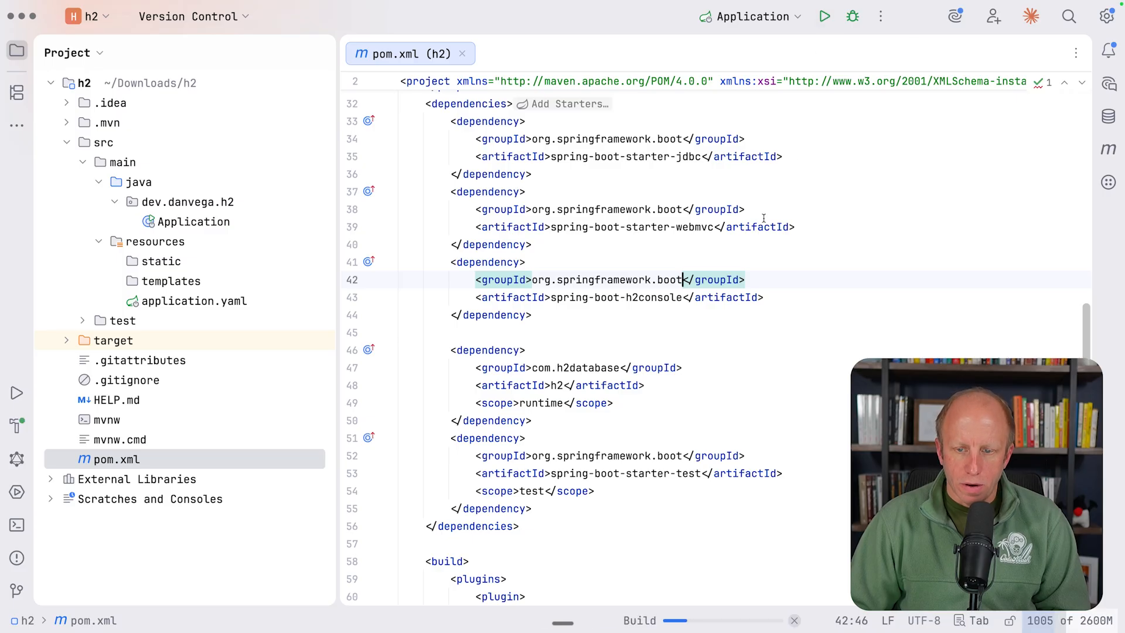
Rerun the app with spring-boot-h2console and select the H2 console auto-configuration log message
left_click(824, 17)
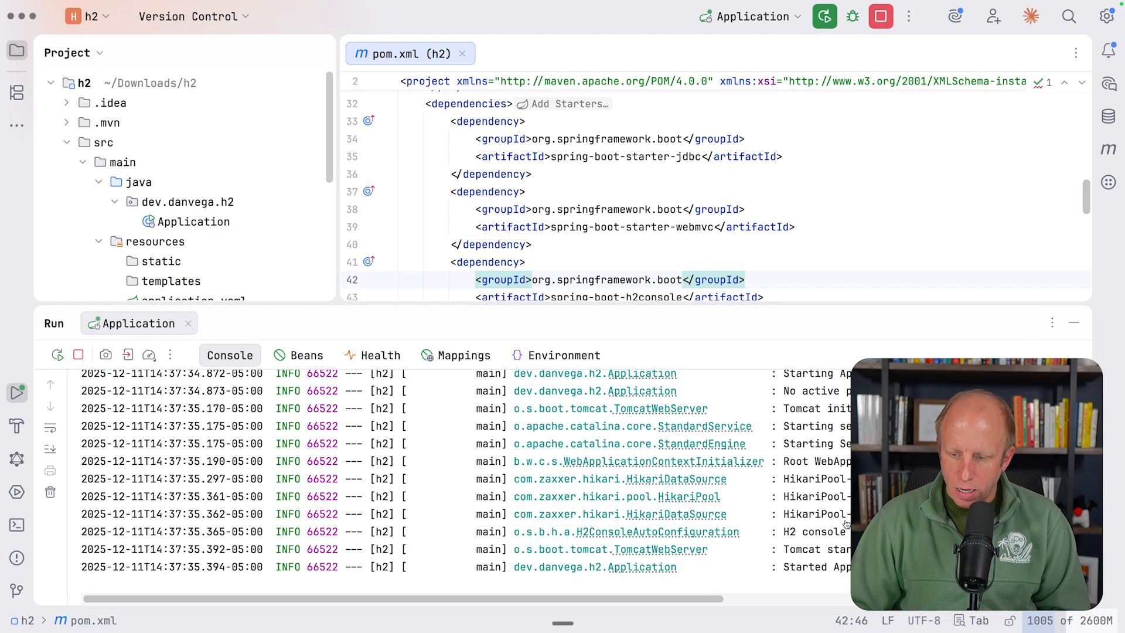
double_click(814, 531)
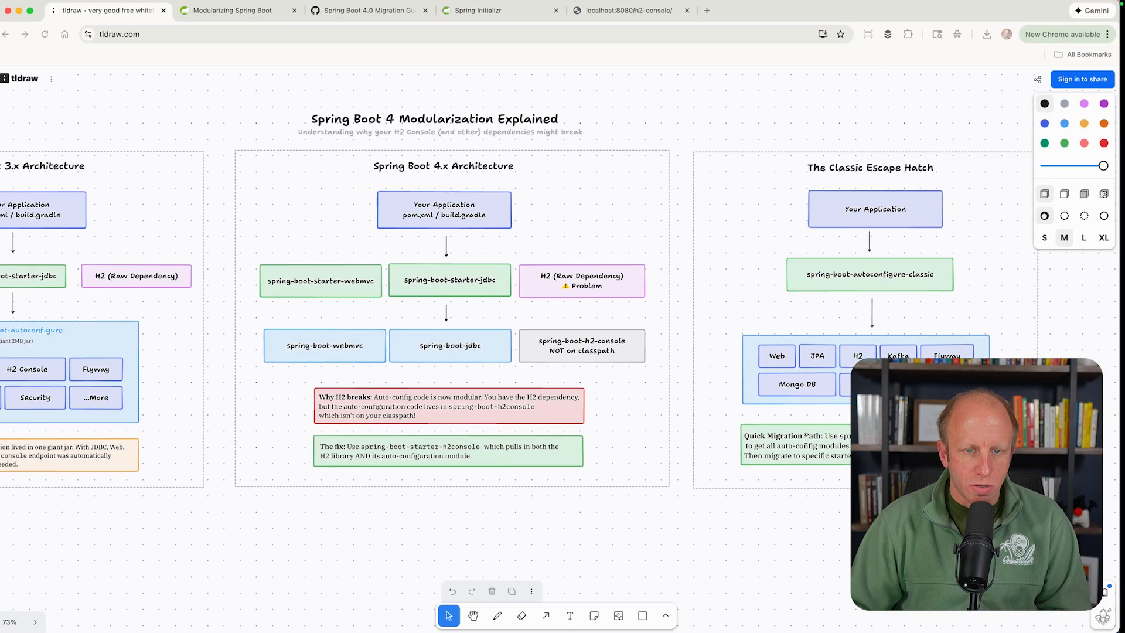
Check that the H2 Console login page loads without error, then return to the migration guide
left_click(635, 10)
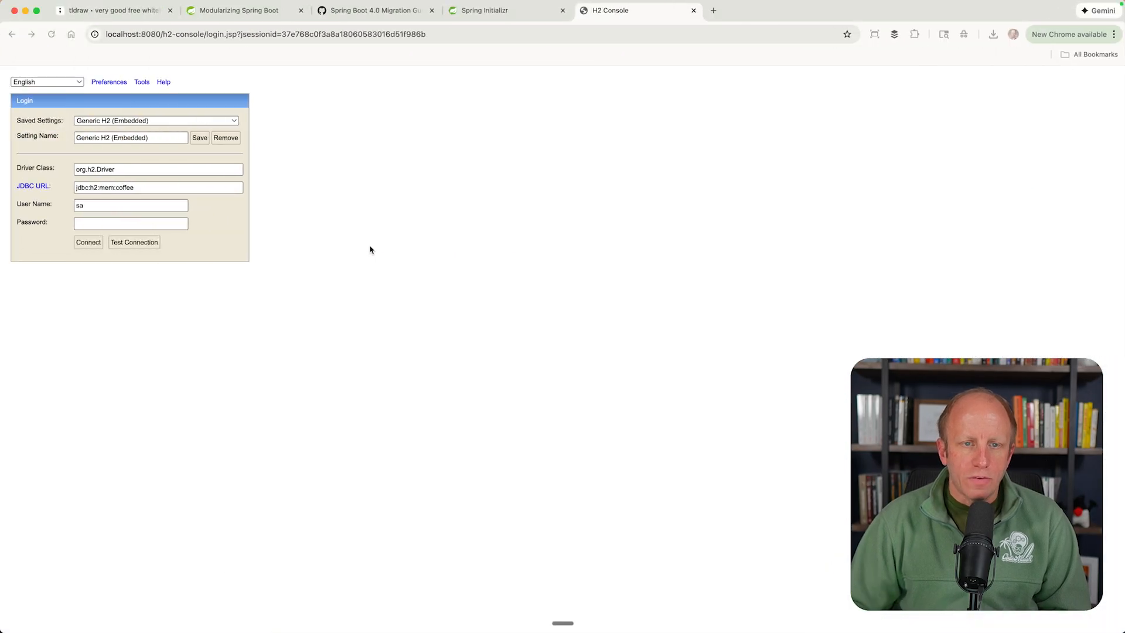
left_click(373, 10)
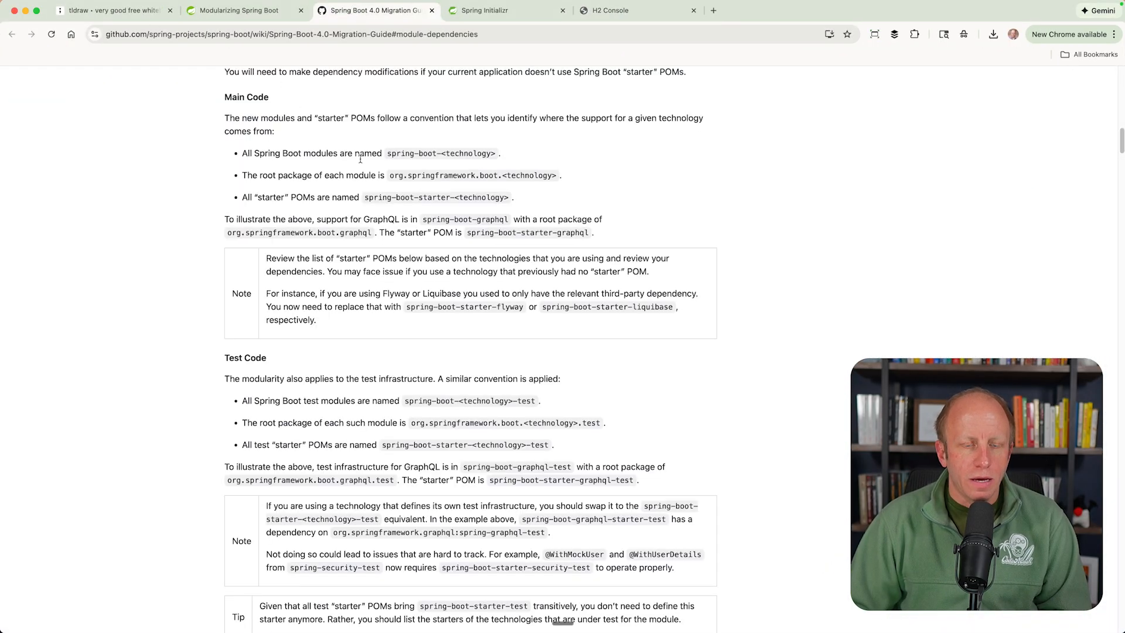
Scroll the Spring Boot 4.0 migration guide down to its Starters table
scroll("down", 3)
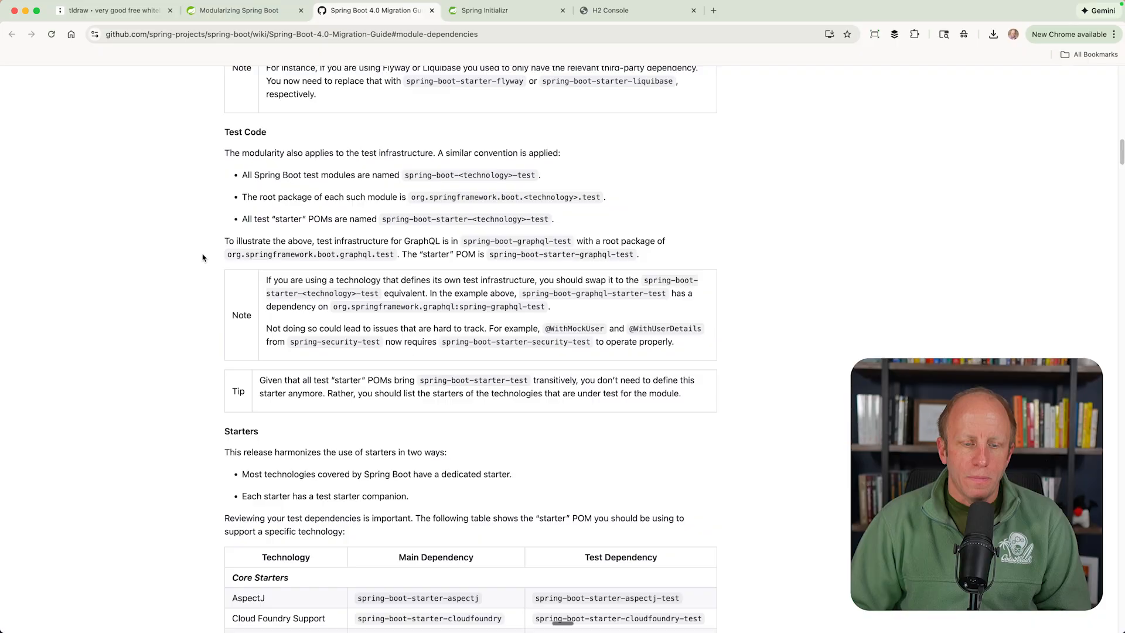
scroll("down", 3)
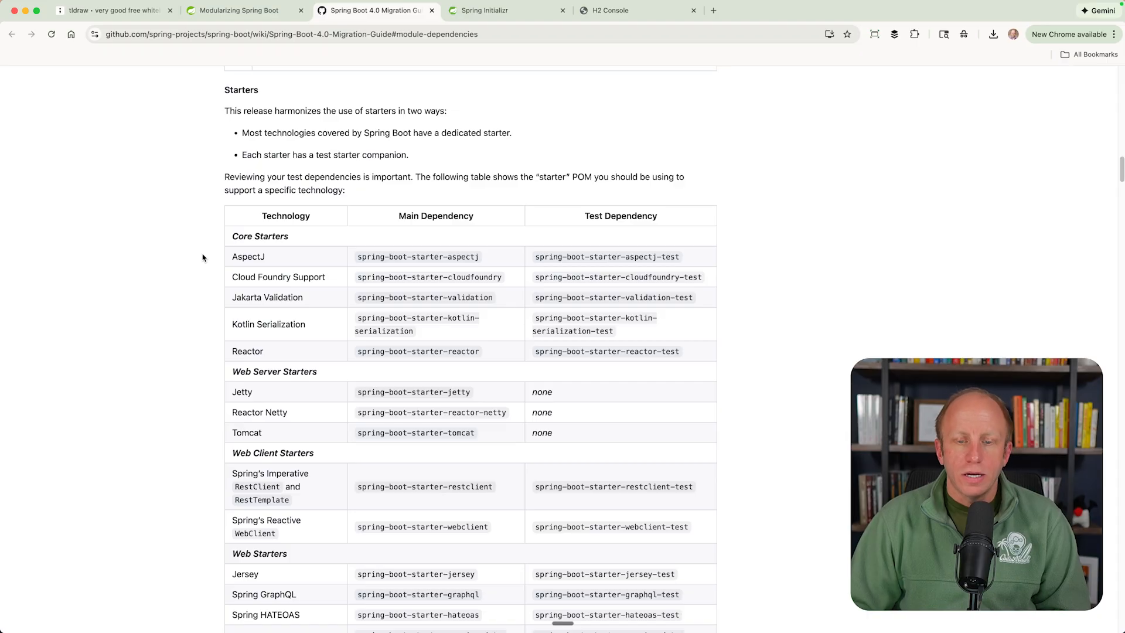
left_click(508, 10)
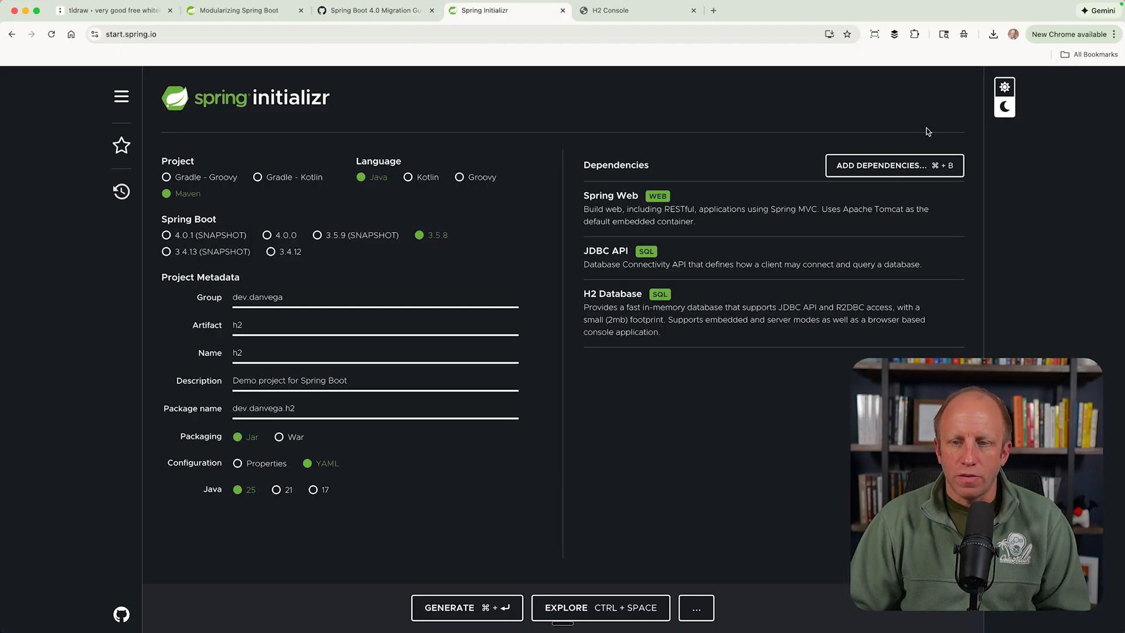
Search Initializr dependencies for 'client' without adding any, keeping Web, JDBC and H2
left_click(894, 166)
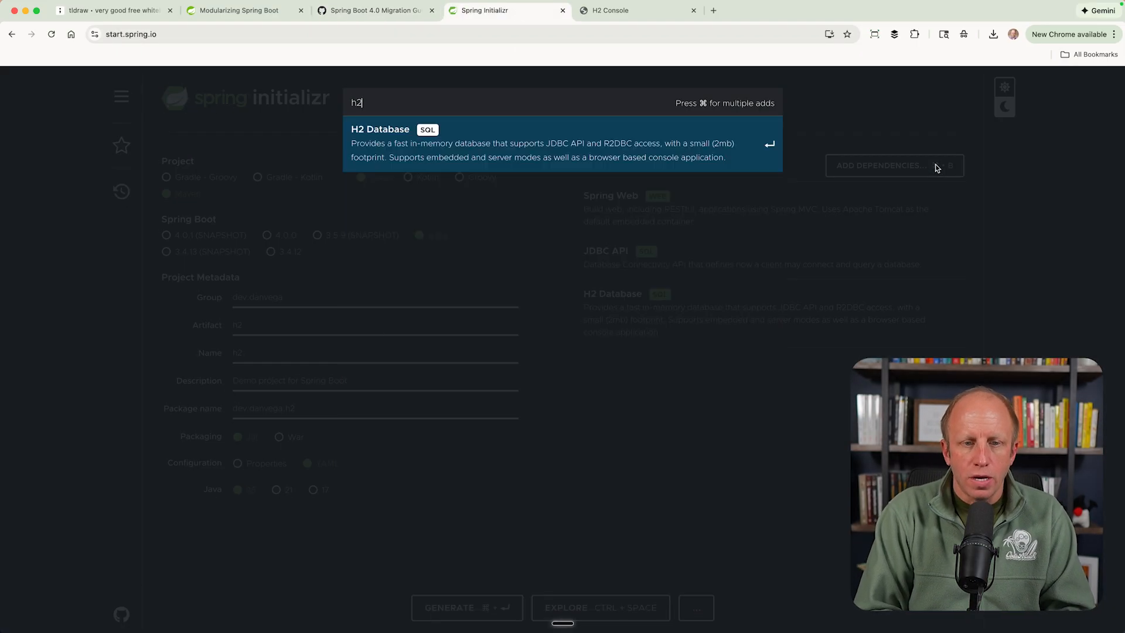
type("client")
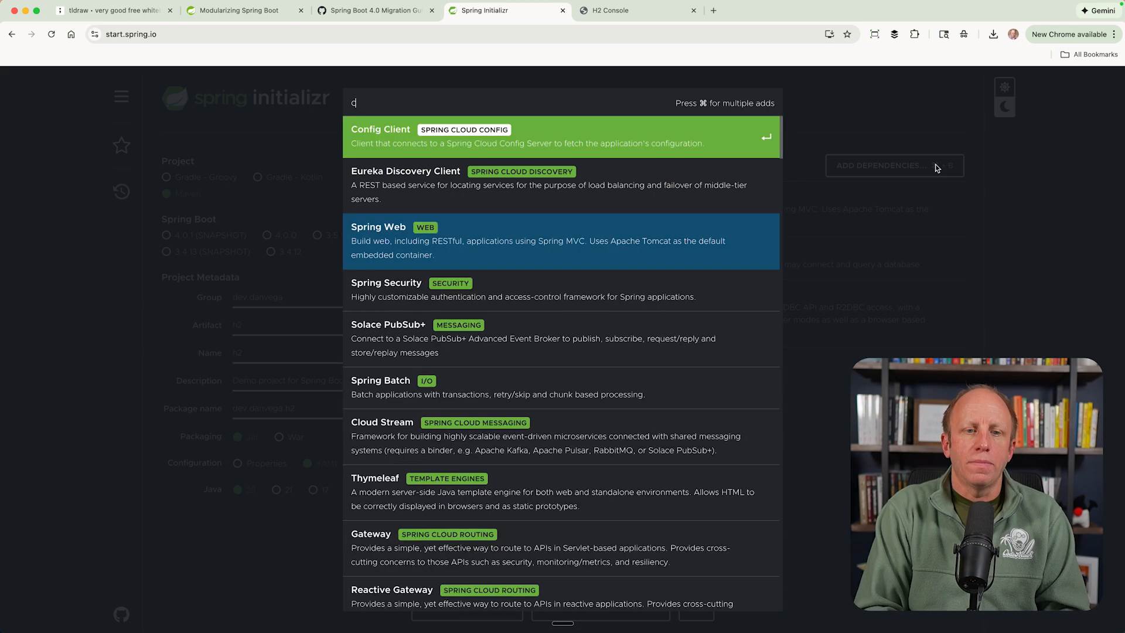
key("Escape")
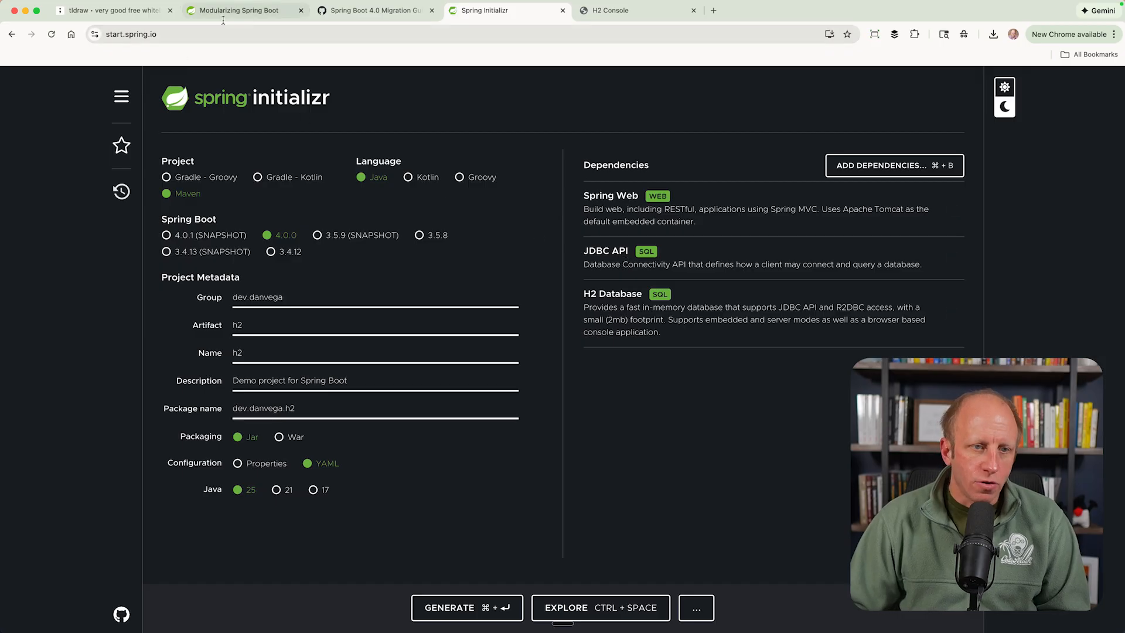
left_click(373, 10)
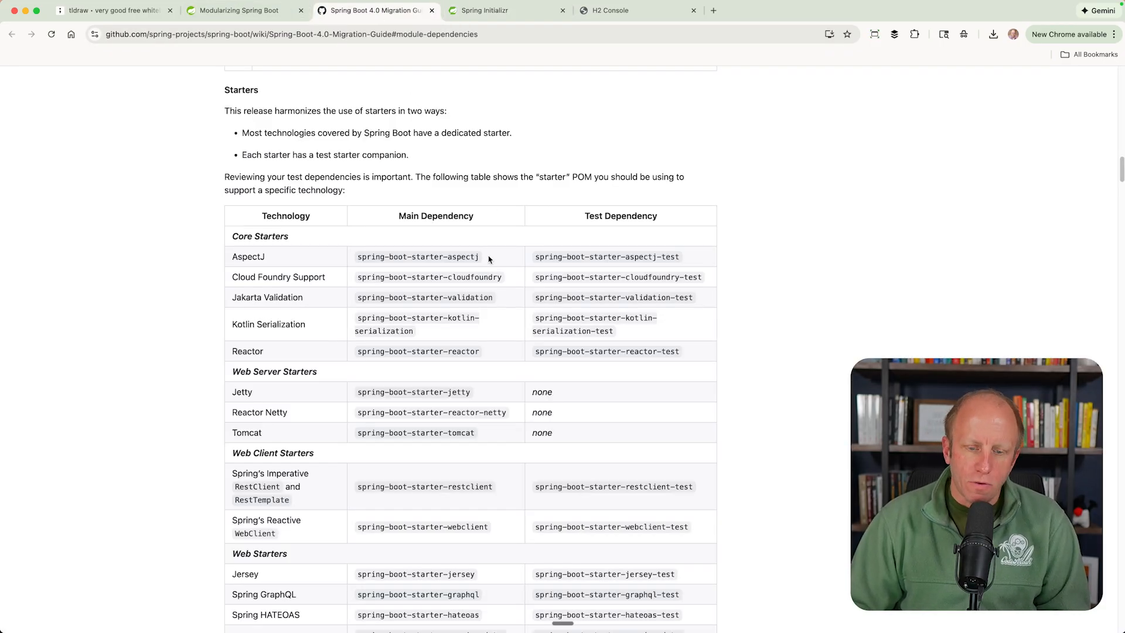
Scroll the starters table to show Web Starters and the start of Database Starters
scroll("down", 3)
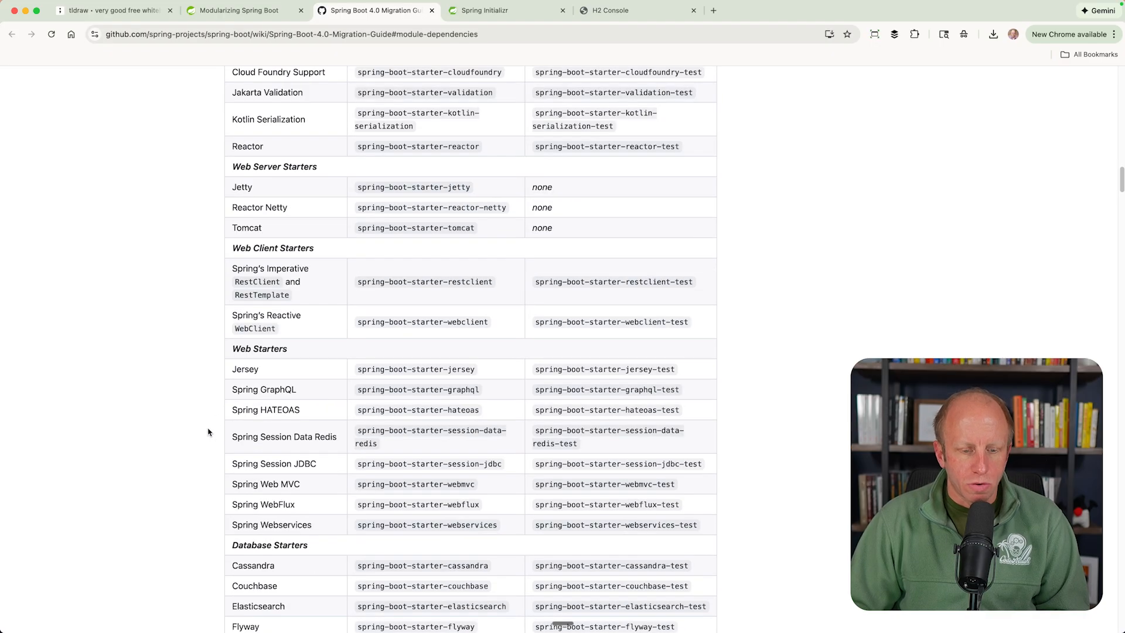
scroll("up", 3)
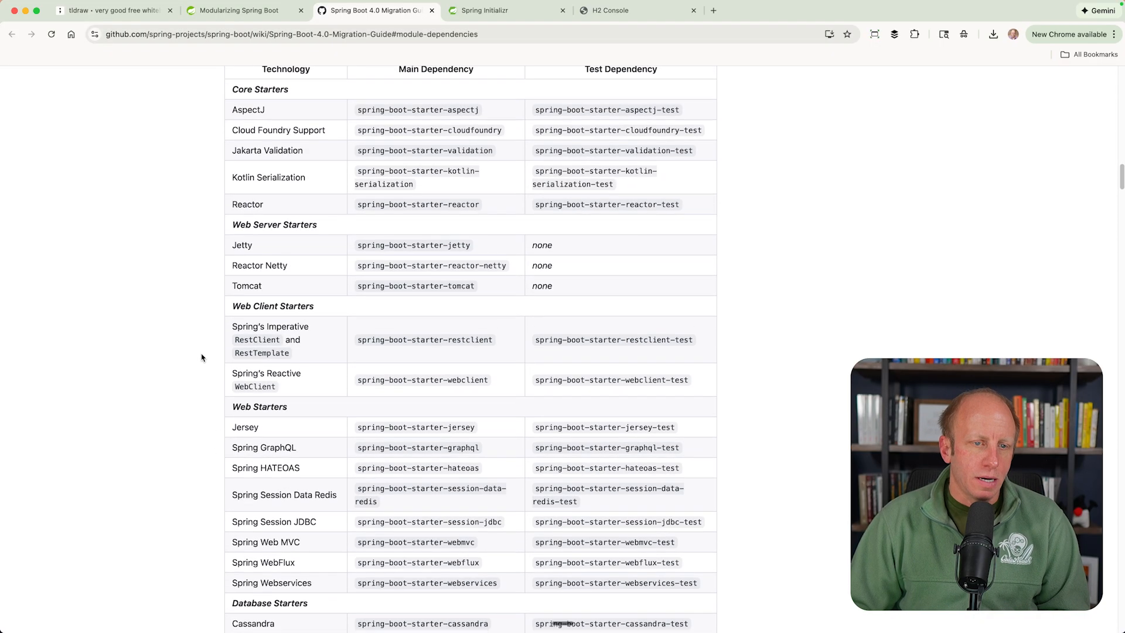